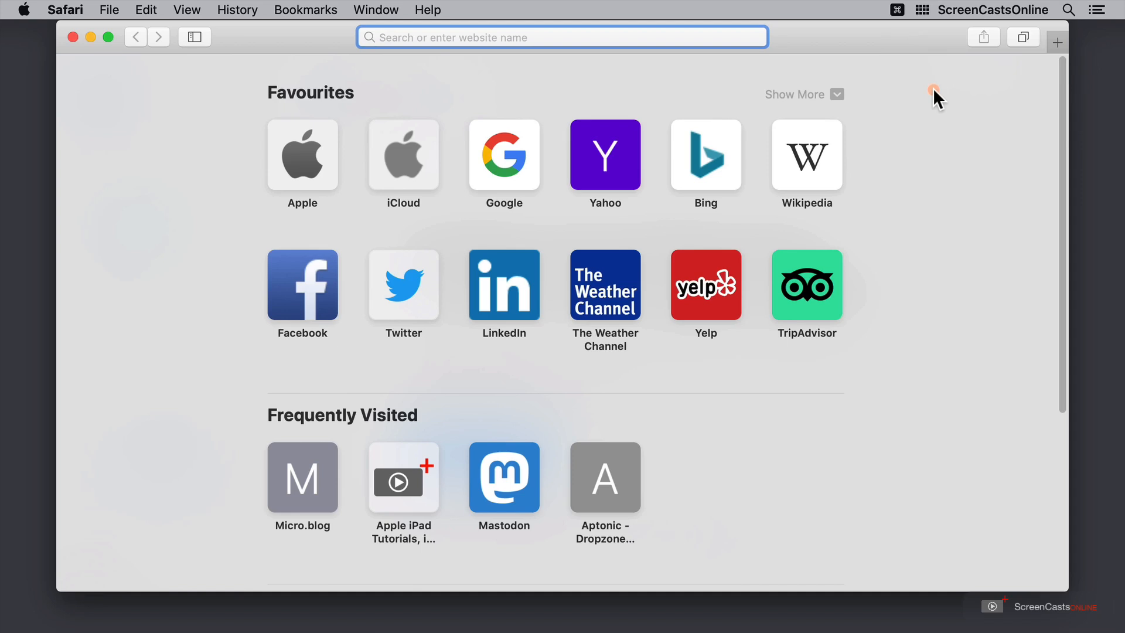
Load dropbox.com in Safari and go to the Dropbox Paper page.
type("dropbox.com")
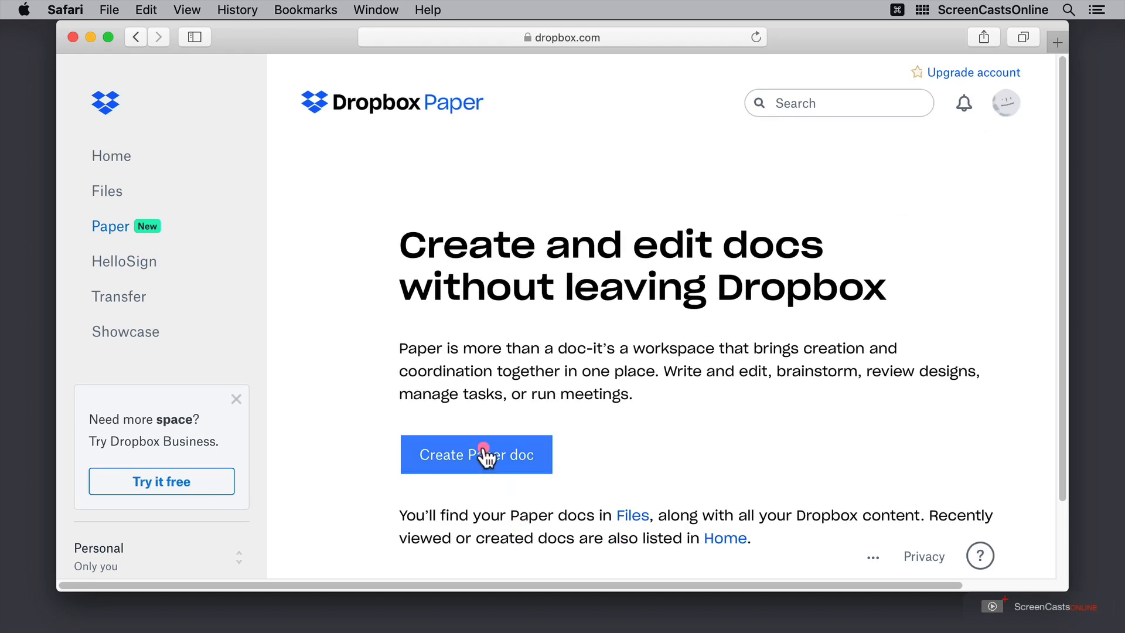
Create a new Paper doc, 'My Paper doc', and advance the welcome tour.
left_click(480, 455)
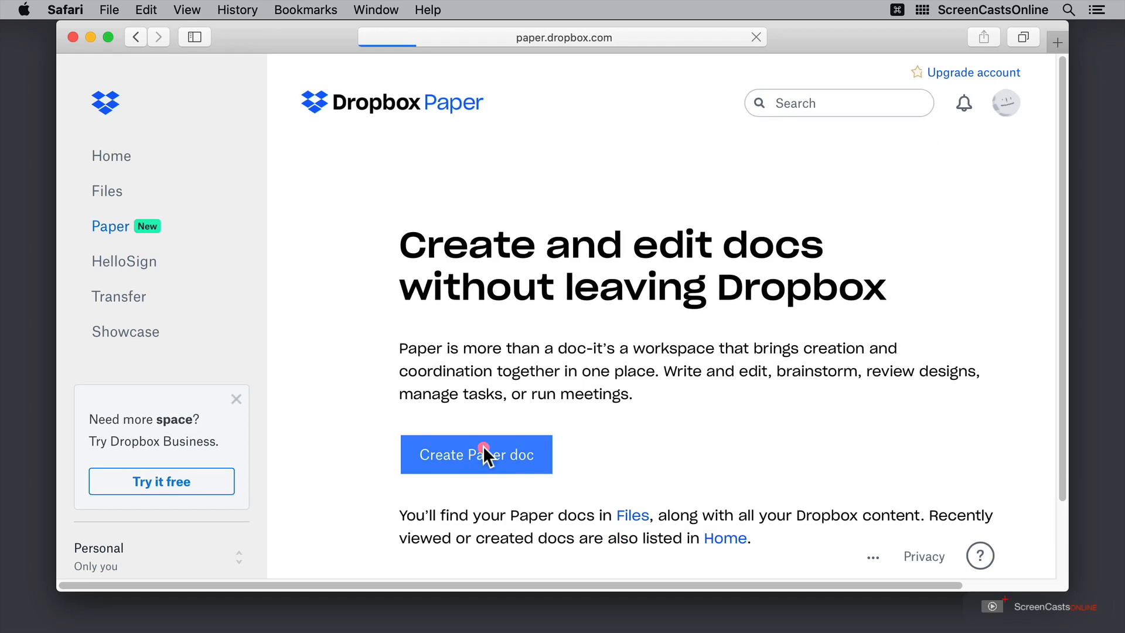
left_click(476, 454)
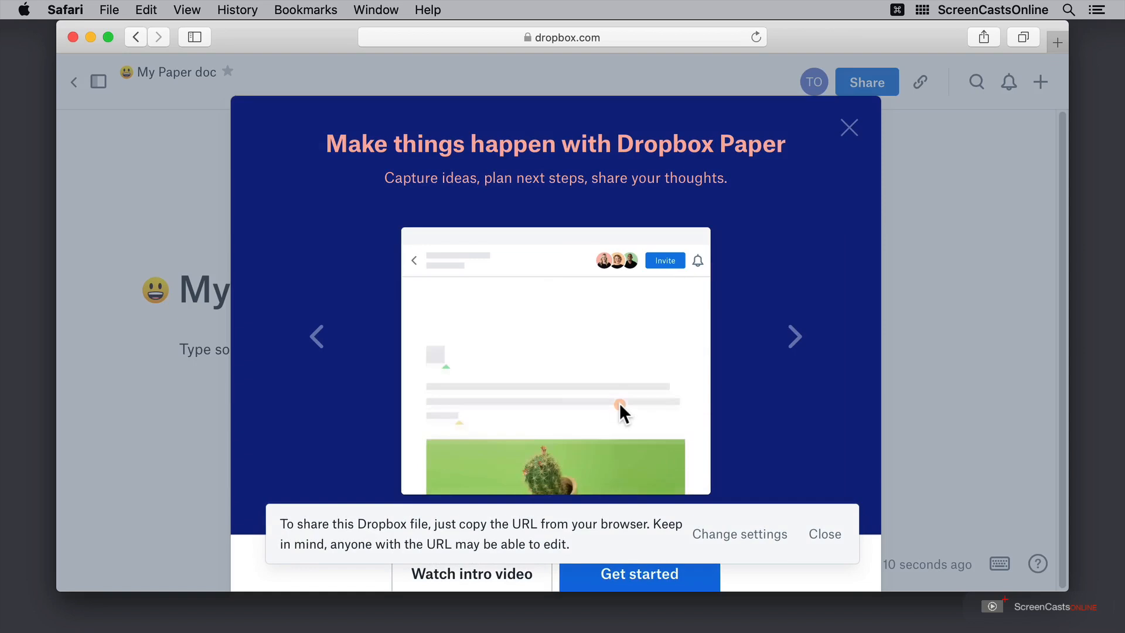
left_click(794, 336)
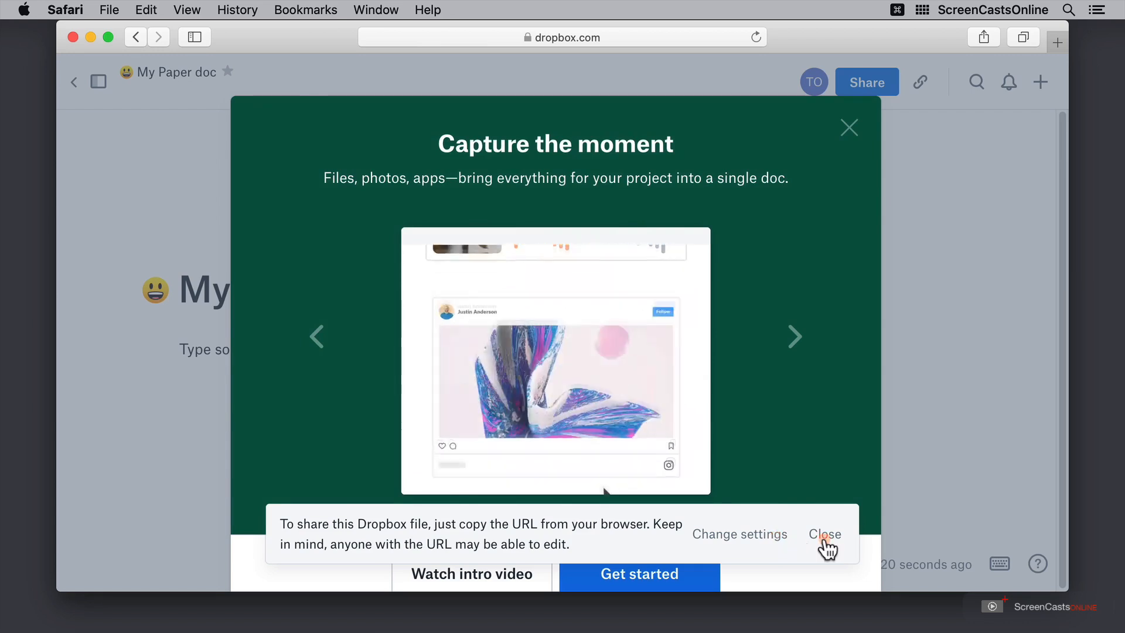
Dismiss the sharing notice and page back and forth through the tour slides.
left_click(825, 534)
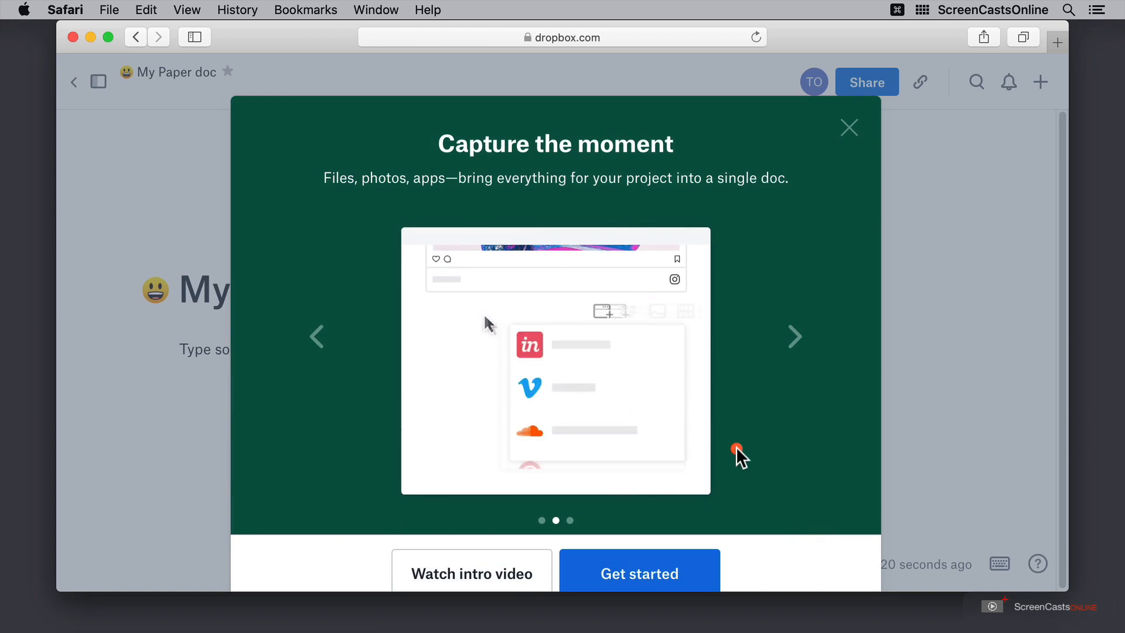
left_click(317, 336)
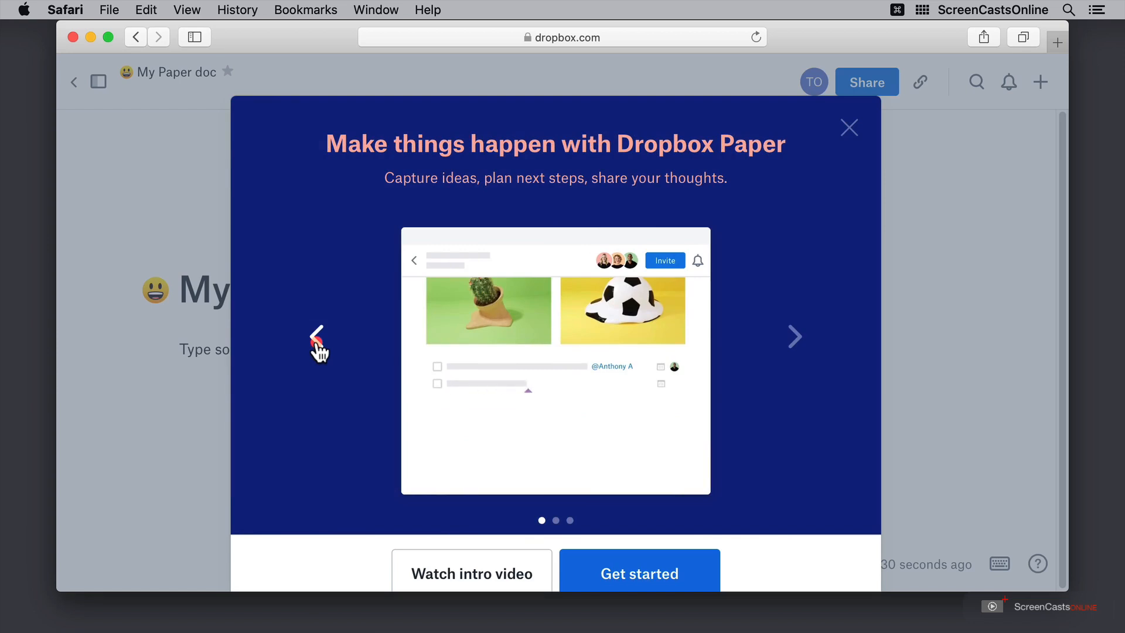
left_click(795, 334)
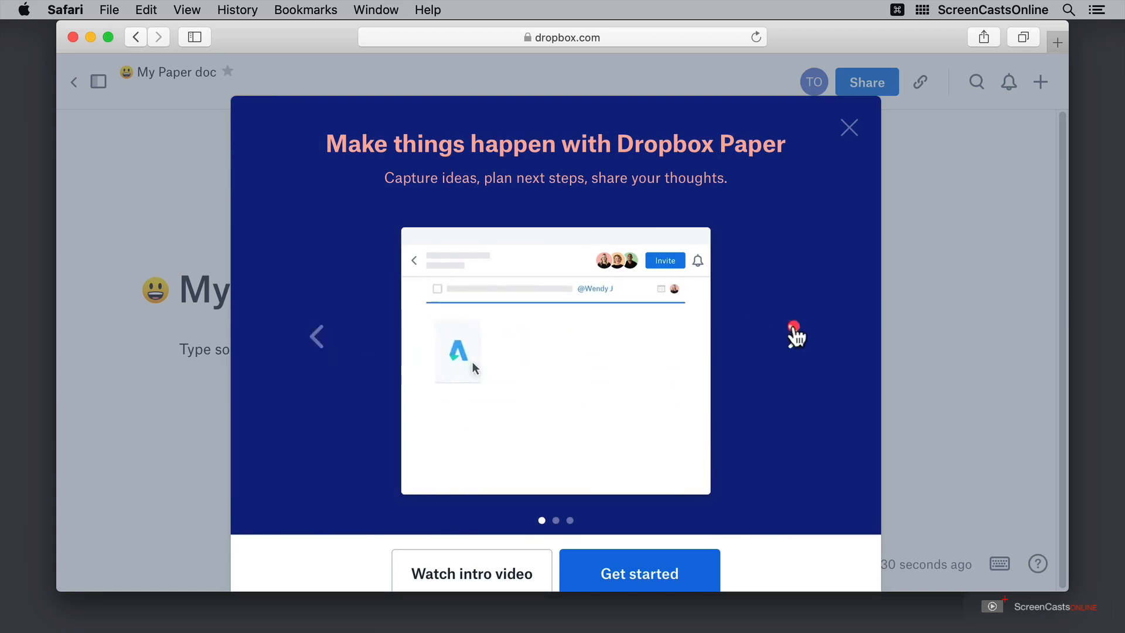
left_click(794, 330)
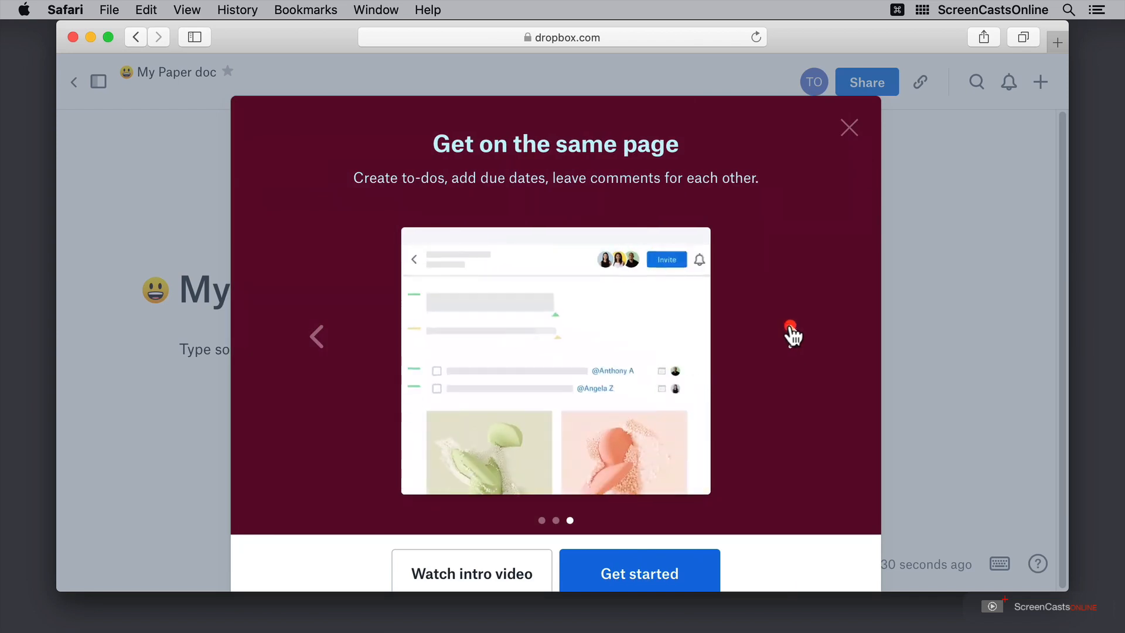
left_click(791, 331)
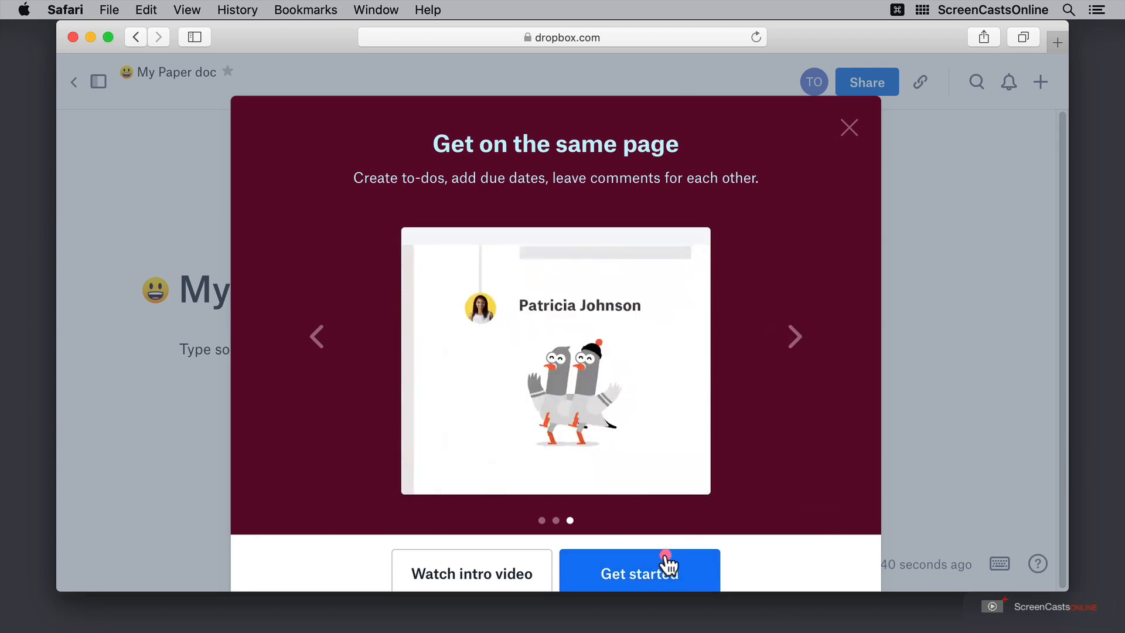
Finish the welcome tour, browse two formatting tips, and insert a rocket emoji.
left_click(639, 573)
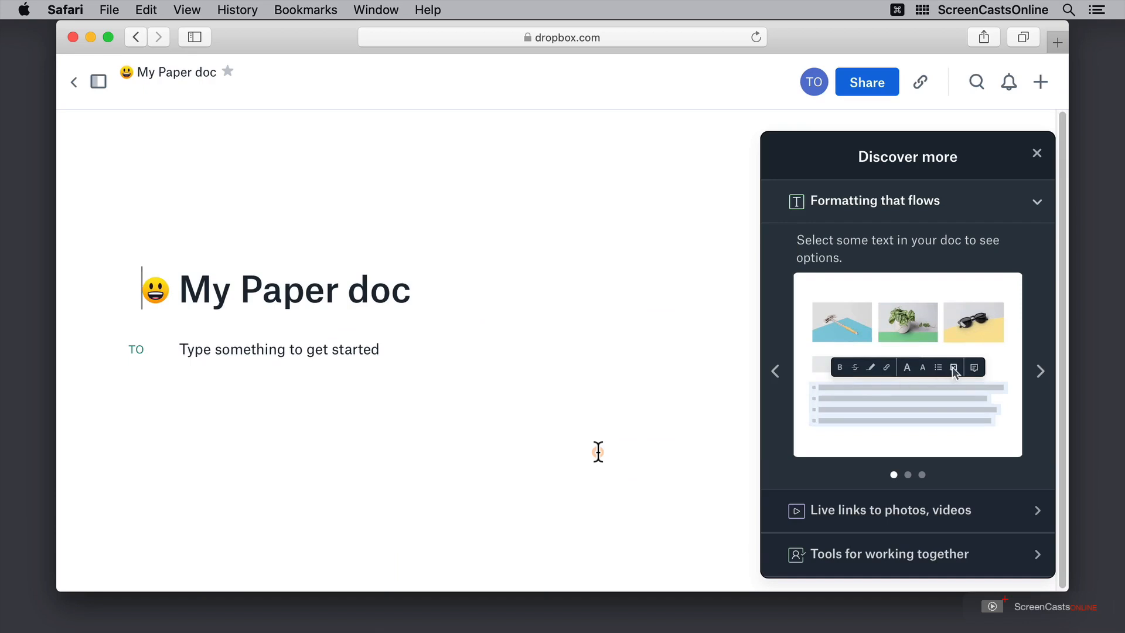
left_click(1040, 372)
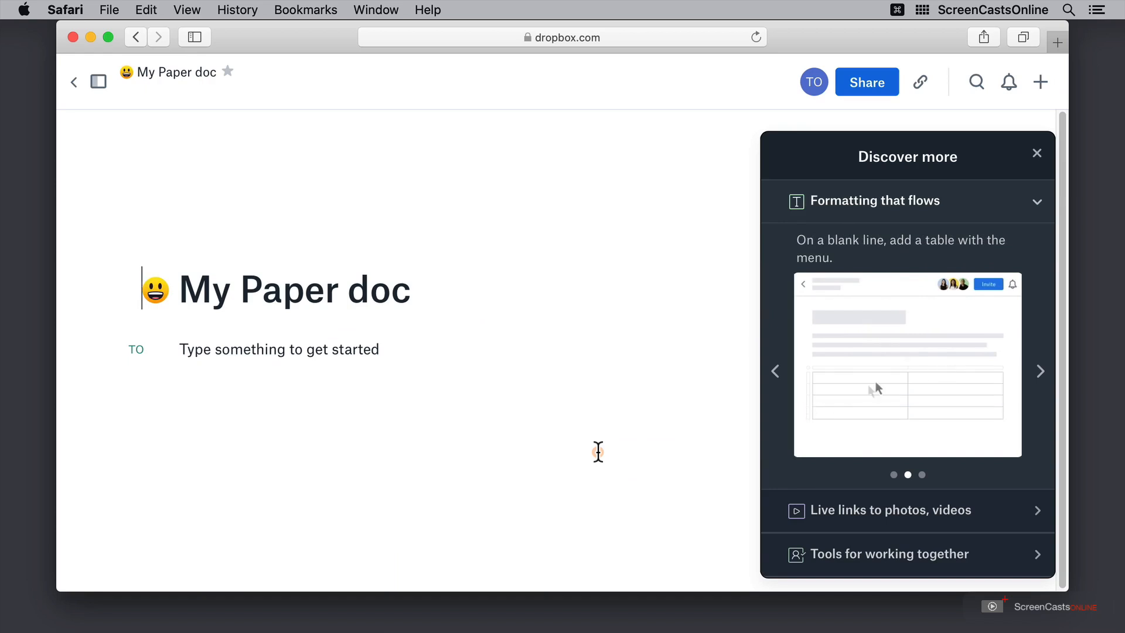
left_click(1039, 371)
type(":")
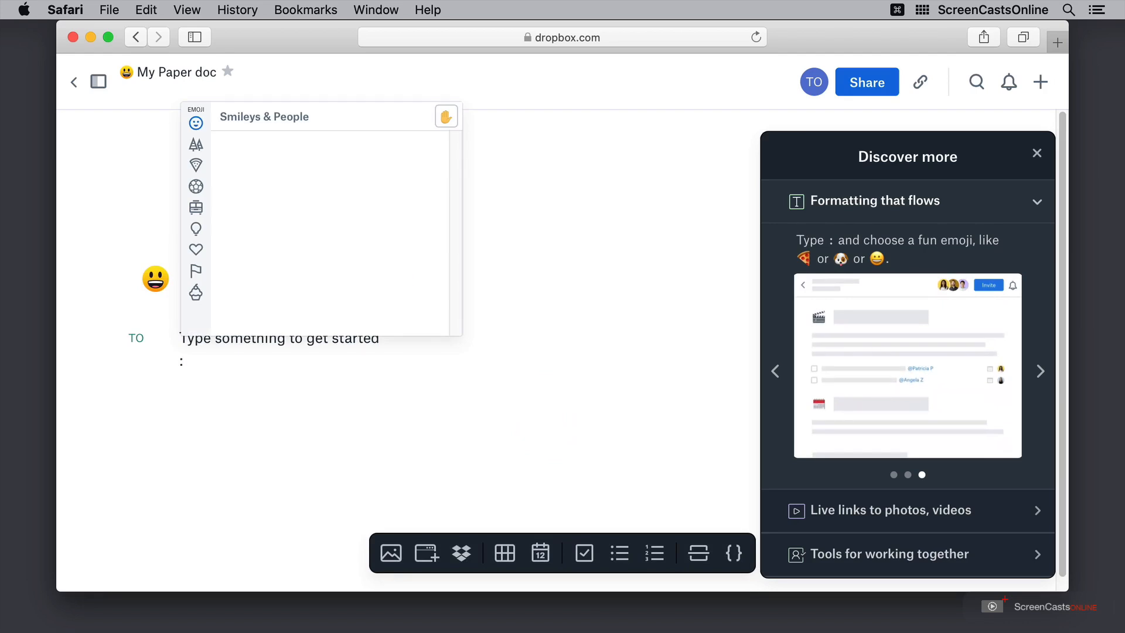
type("rock")
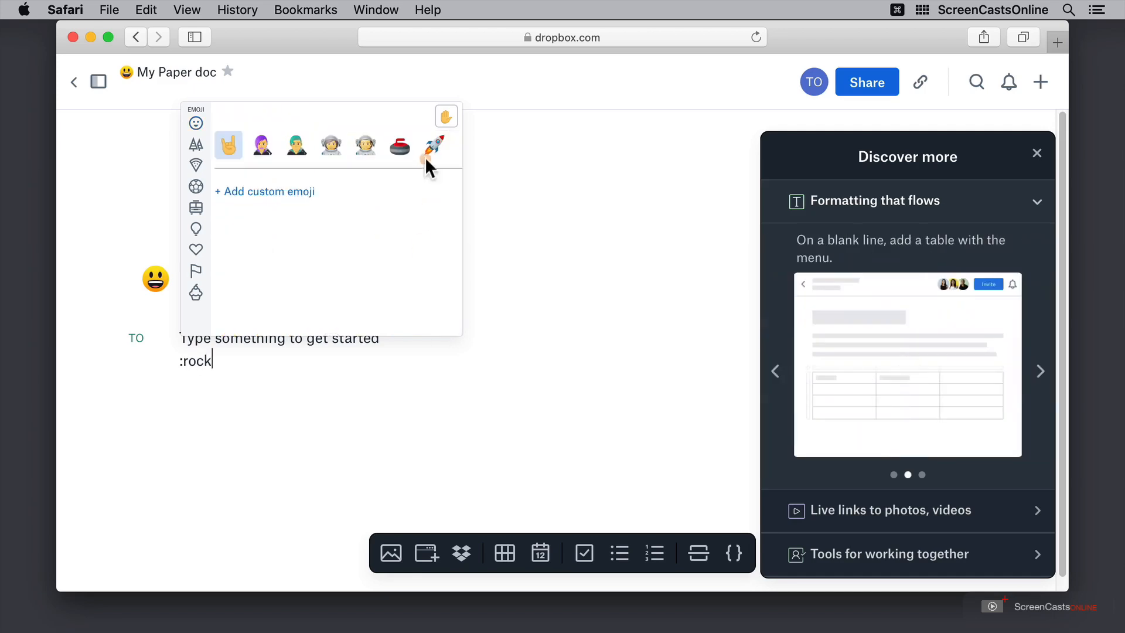
left_click(432, 145)
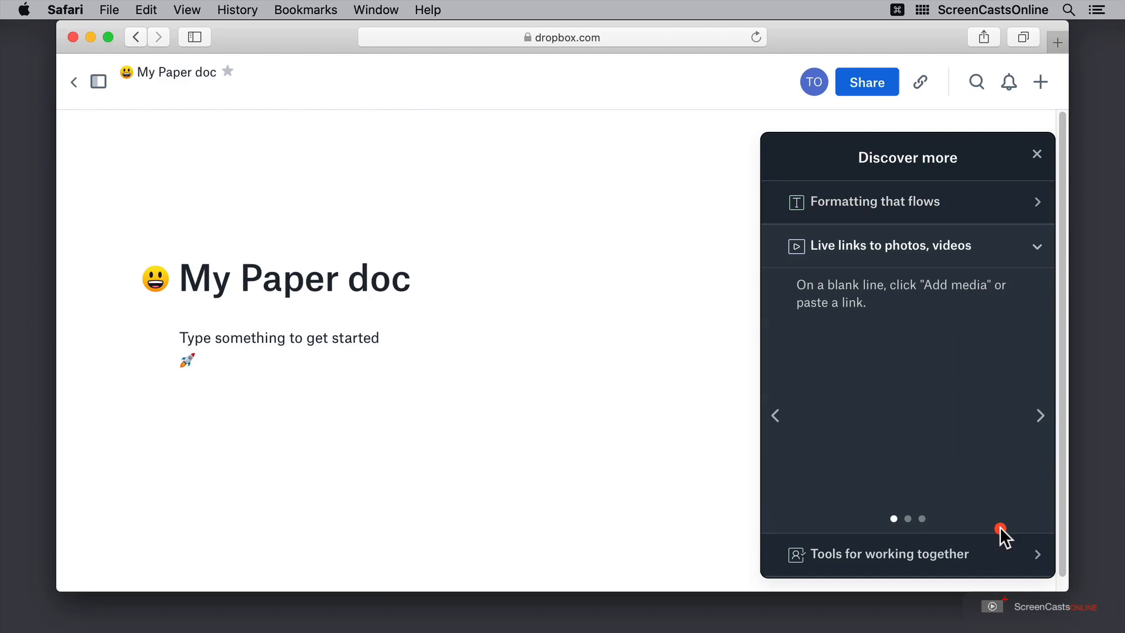
mouse_move(1011, 564)
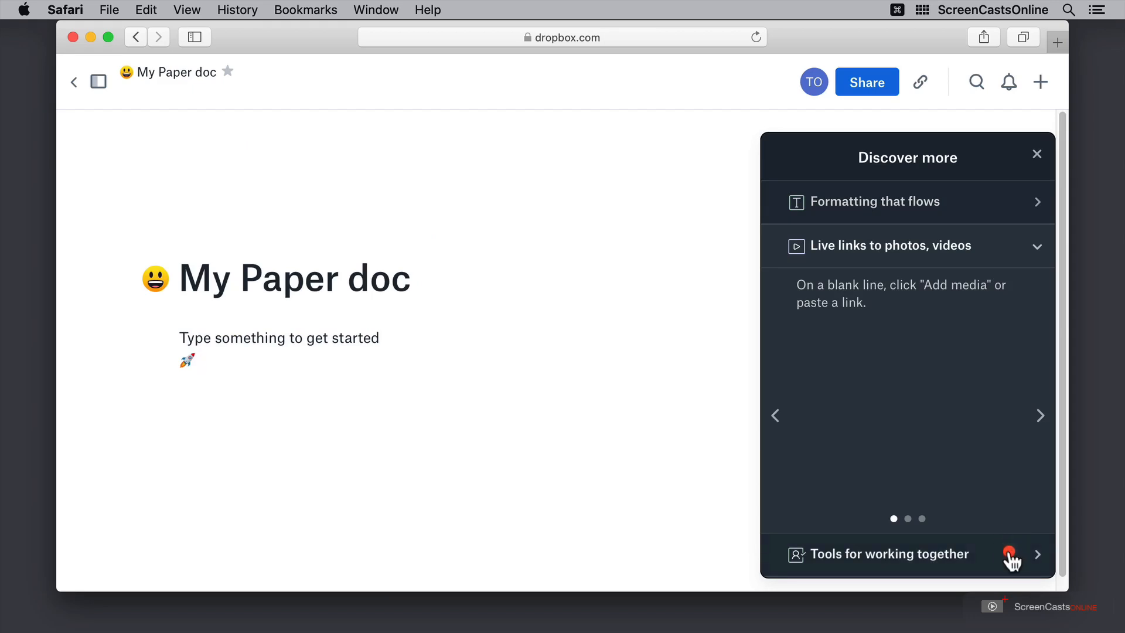
Expand Tools for working together and step through three collaboration tip slides.
left_click(890, 554)
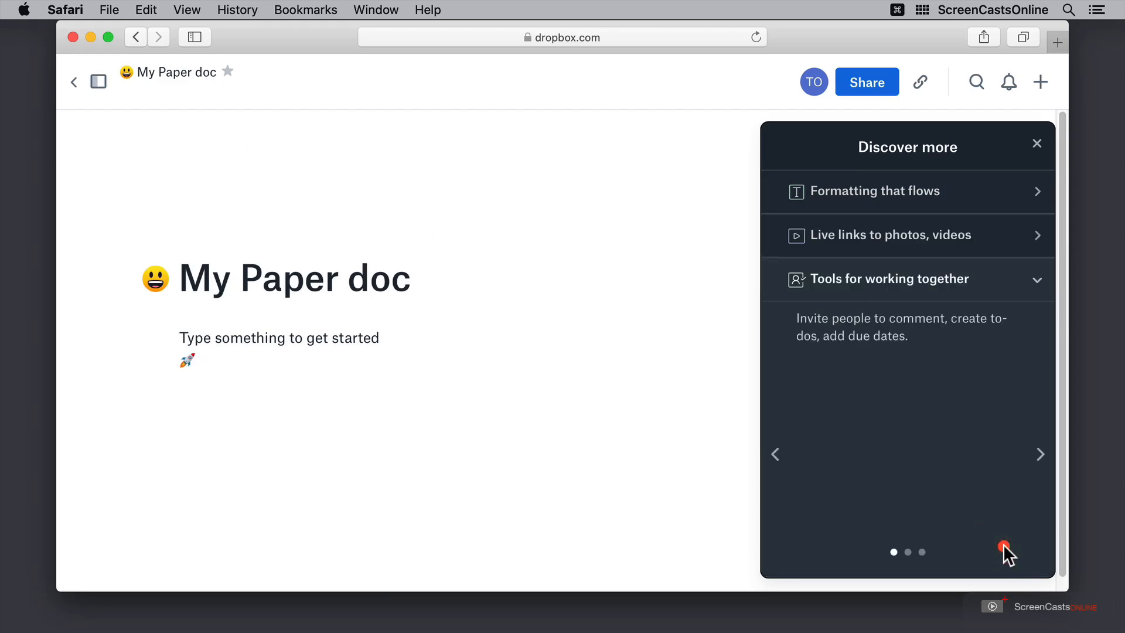
left_click(1039, 454)
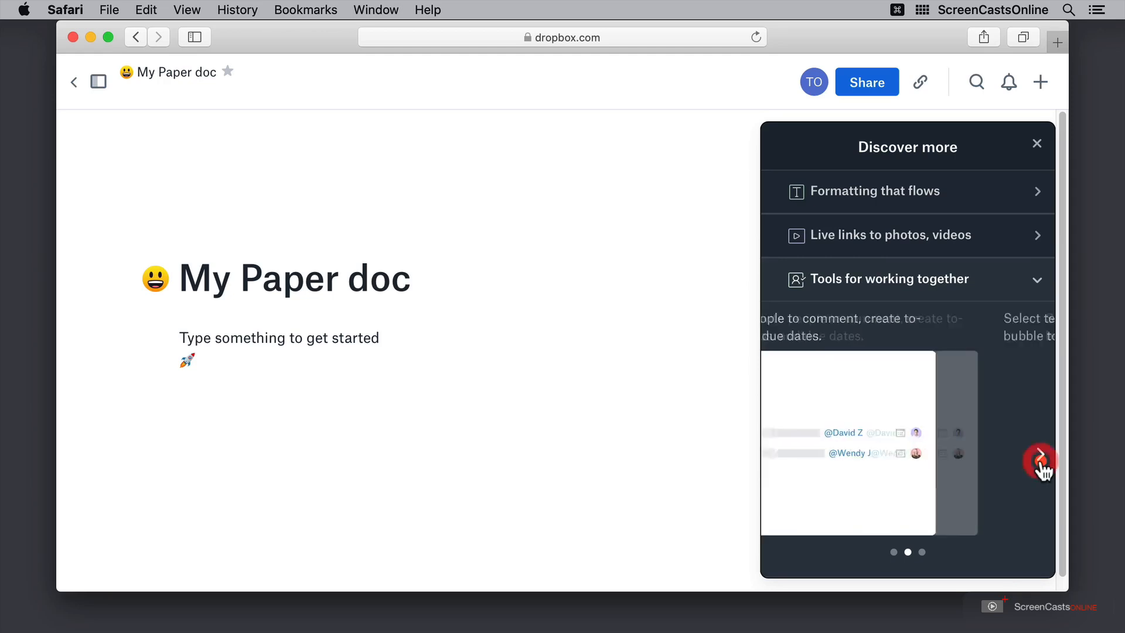
left_click(1041, 460)
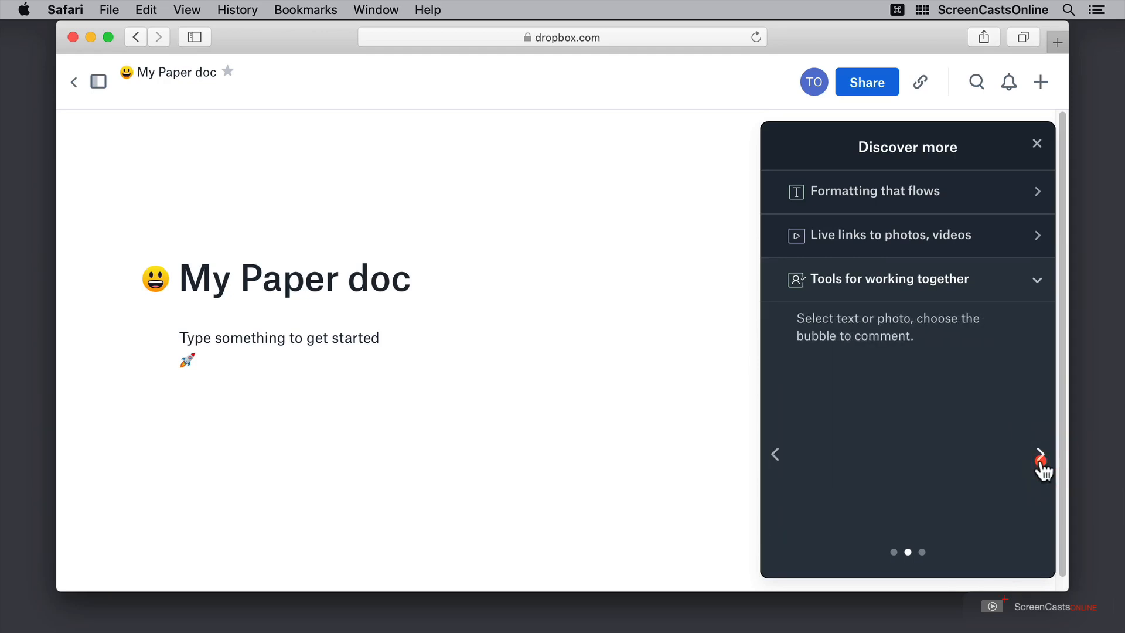
left_click(1040, 460)
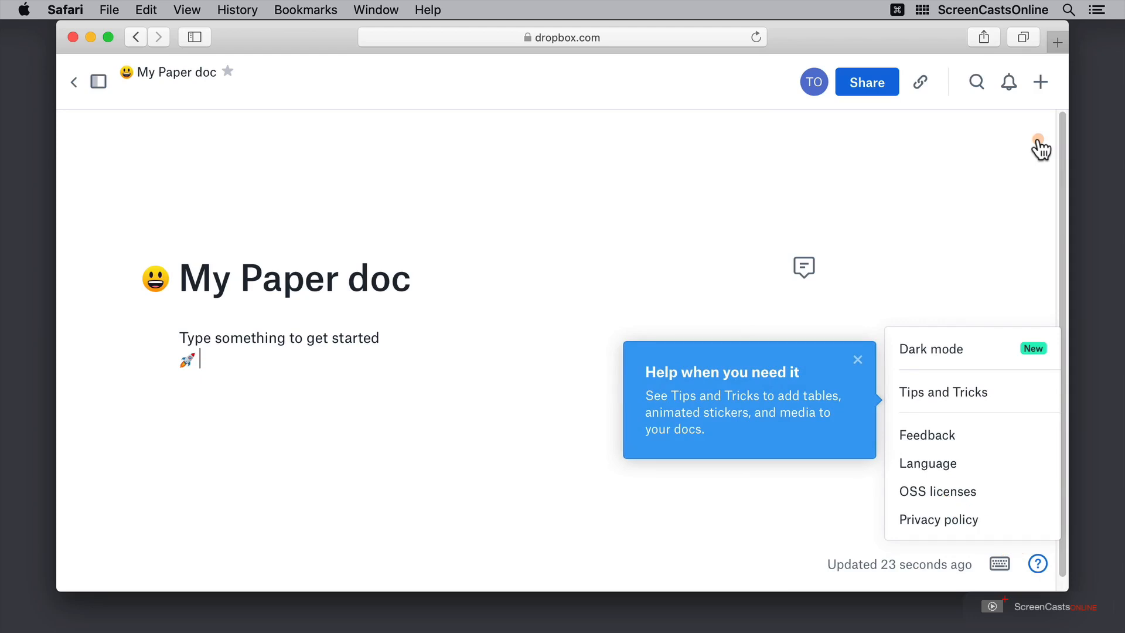
mouse_move(967, 353)
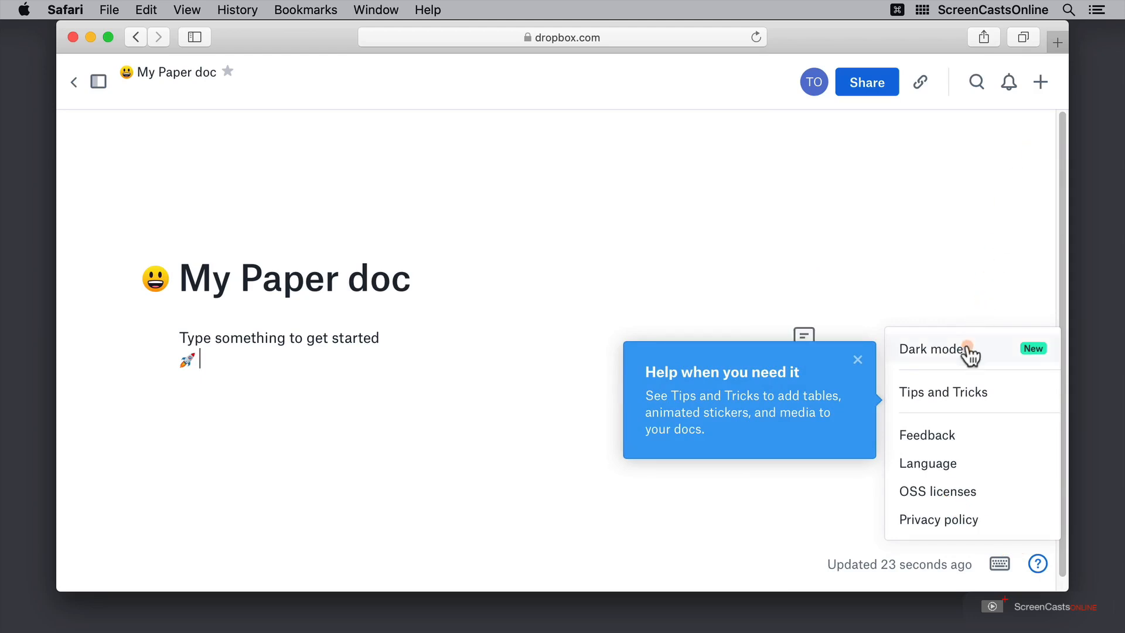
Toggle dark mode, peek at interface languages, then scroll the keyboard shortcuts list.
left_click(955, 349)
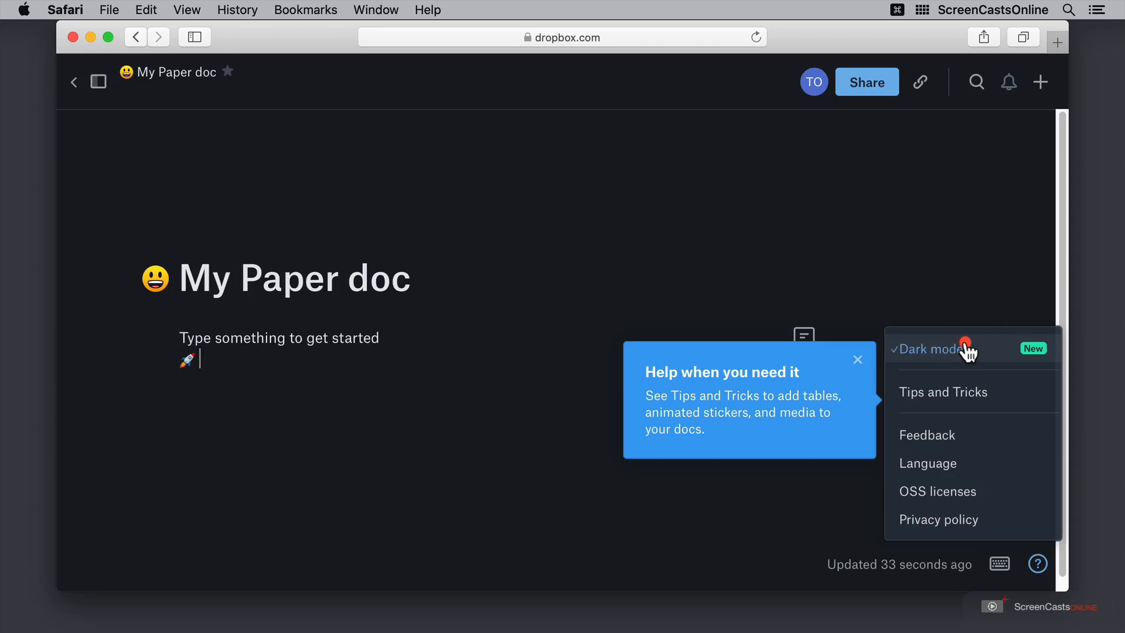
left_click(963, 349)
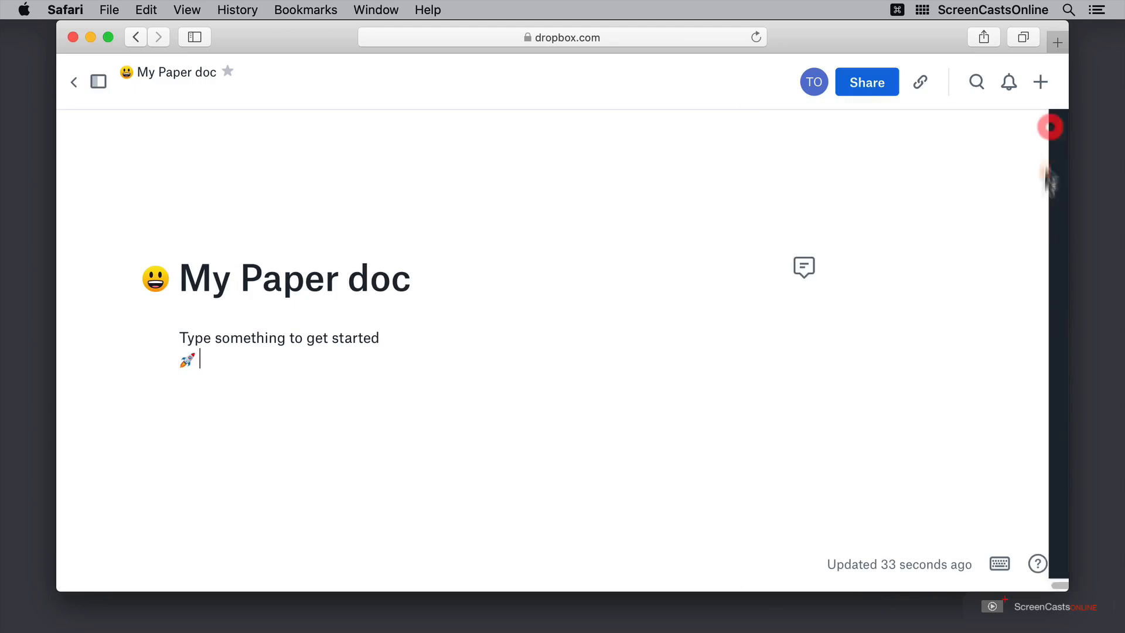
left_click(1037, 564)
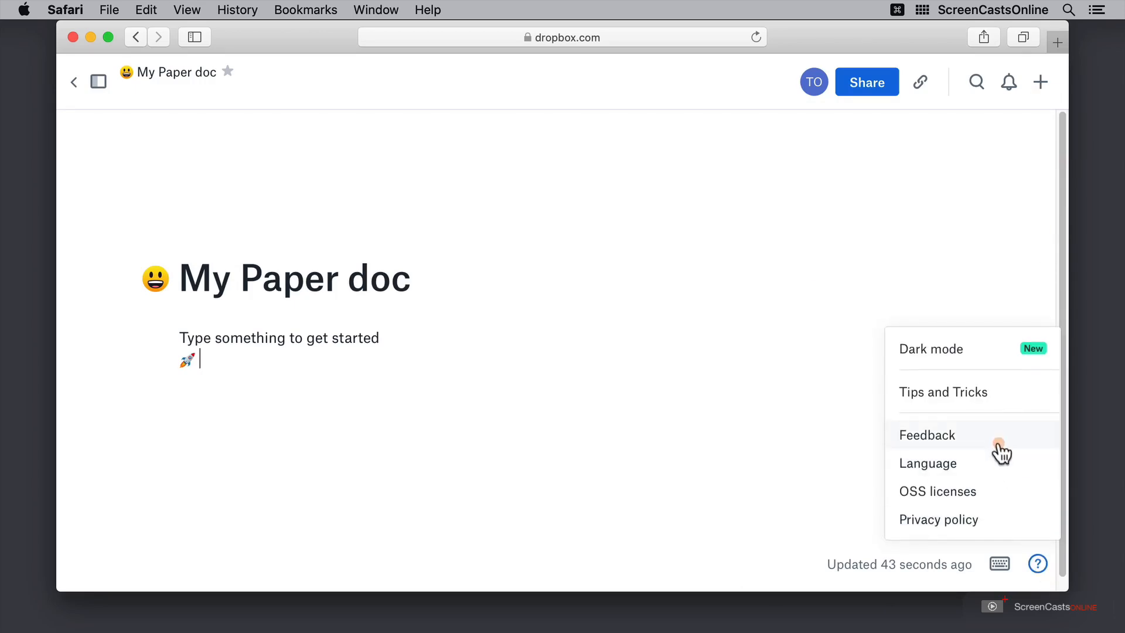
left_click(928, 463)
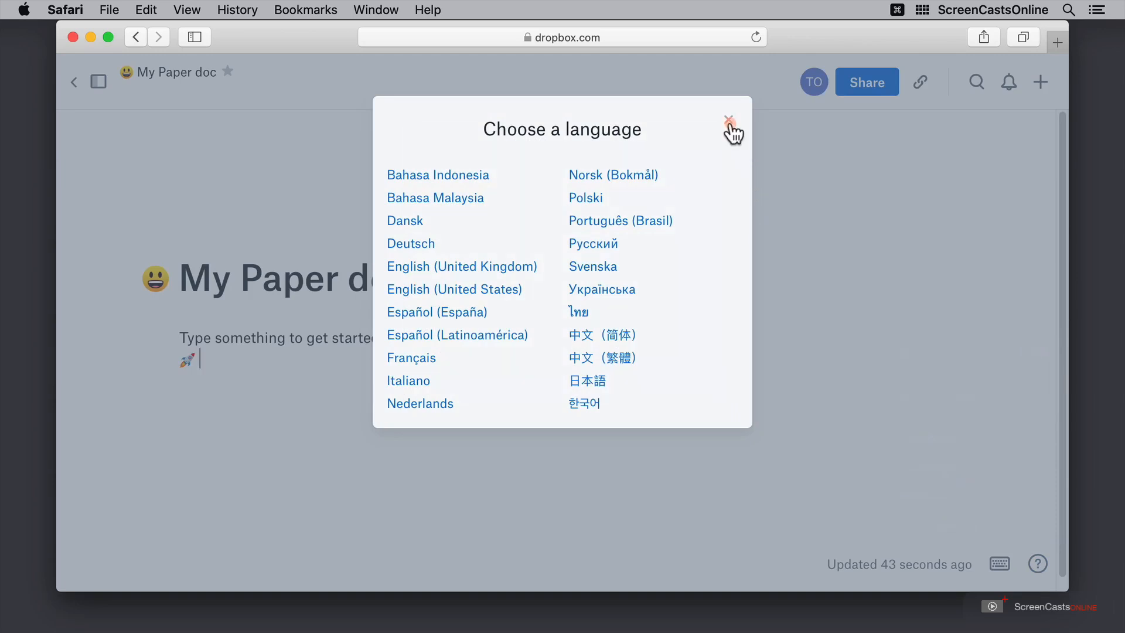
left_click(729, 117)
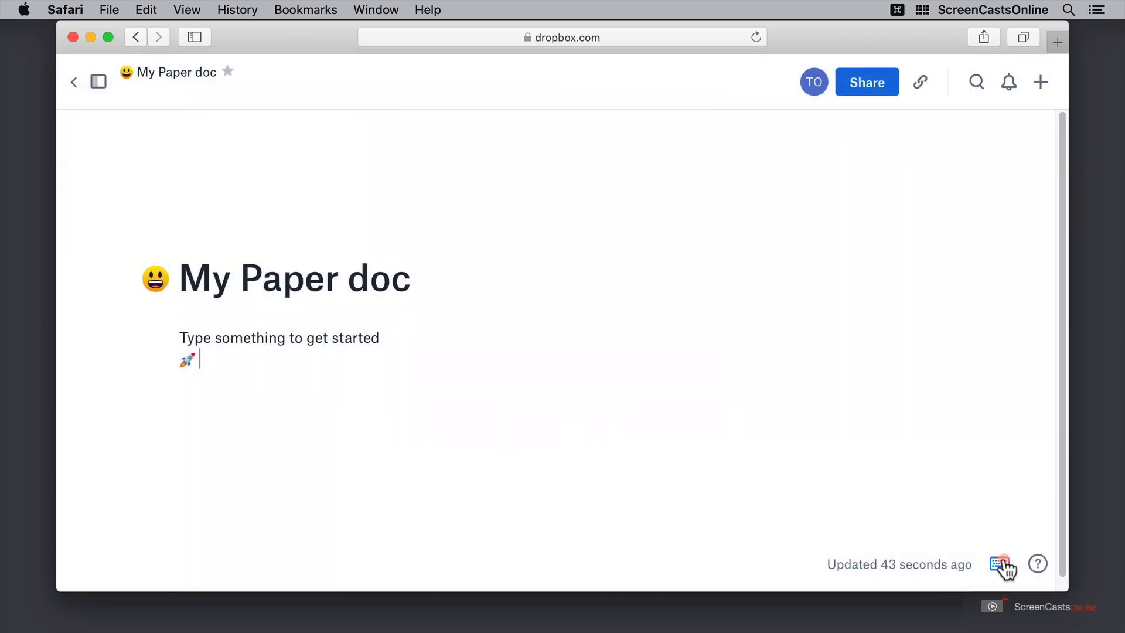
left_click(1001, 563)
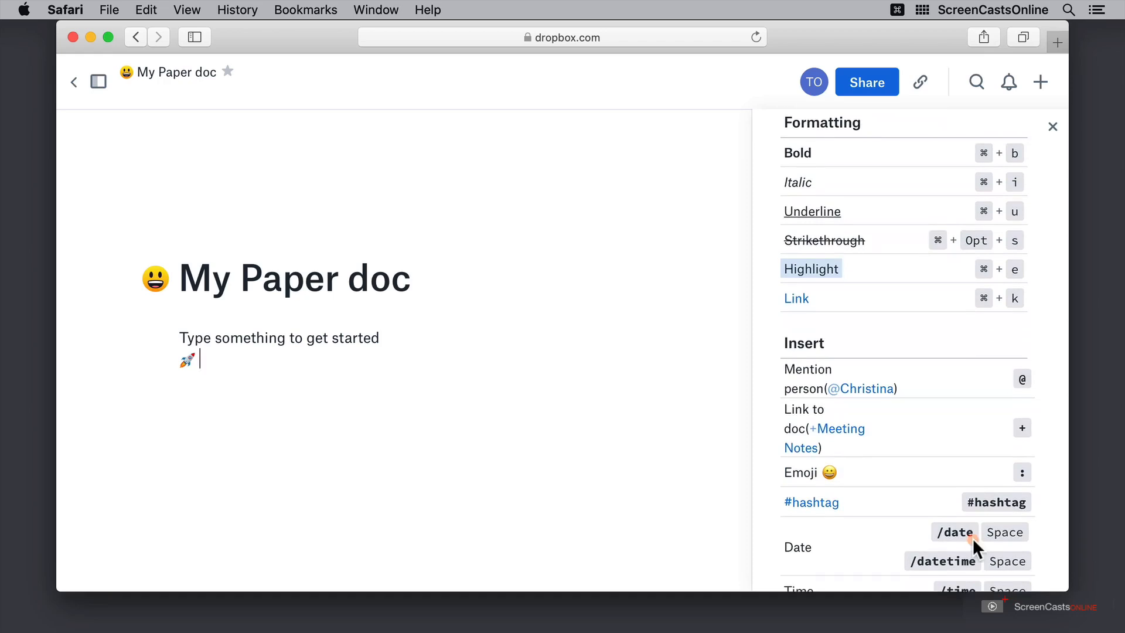
scroll("down", 3)
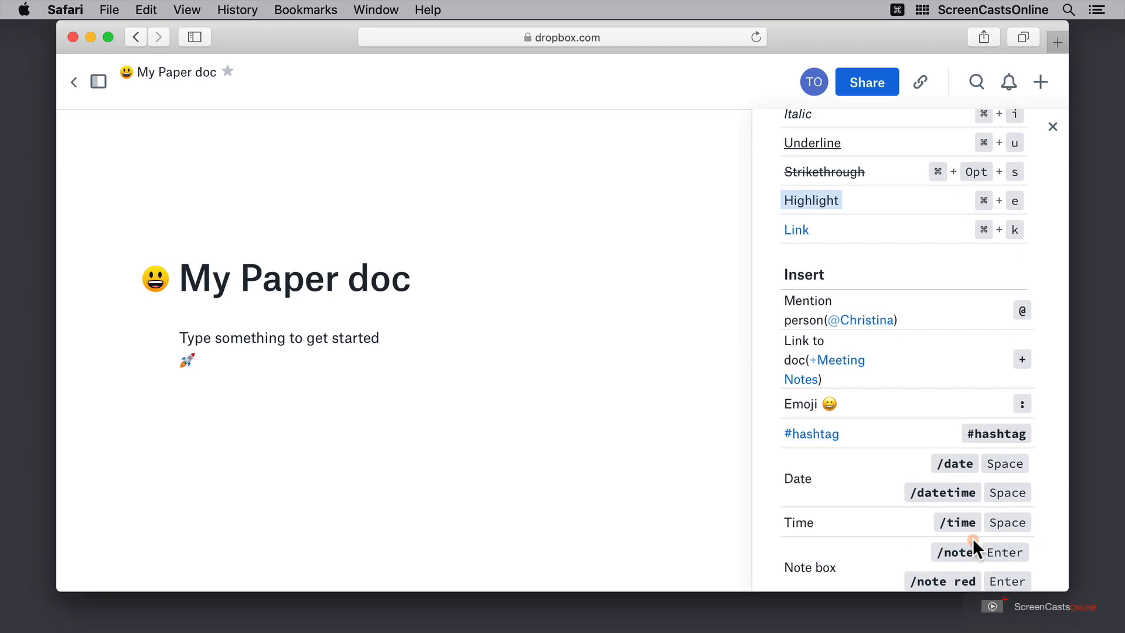
mouse_move(961, 515)
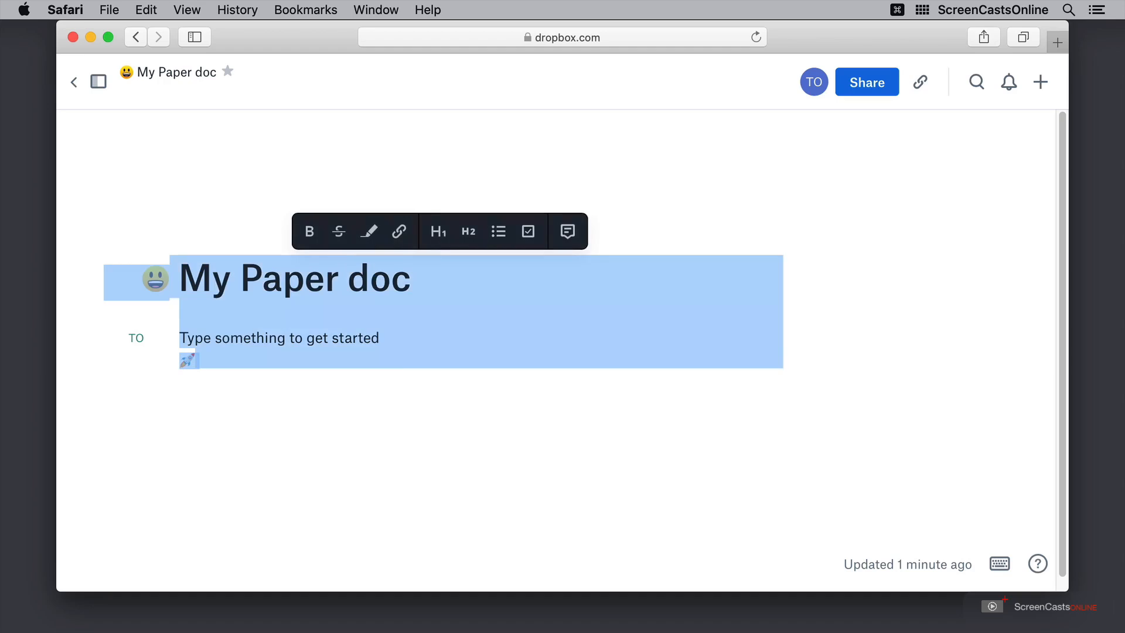
Delete the existing content and title the doc 'ScreenCastsOnline Tip!'.
key("delete")
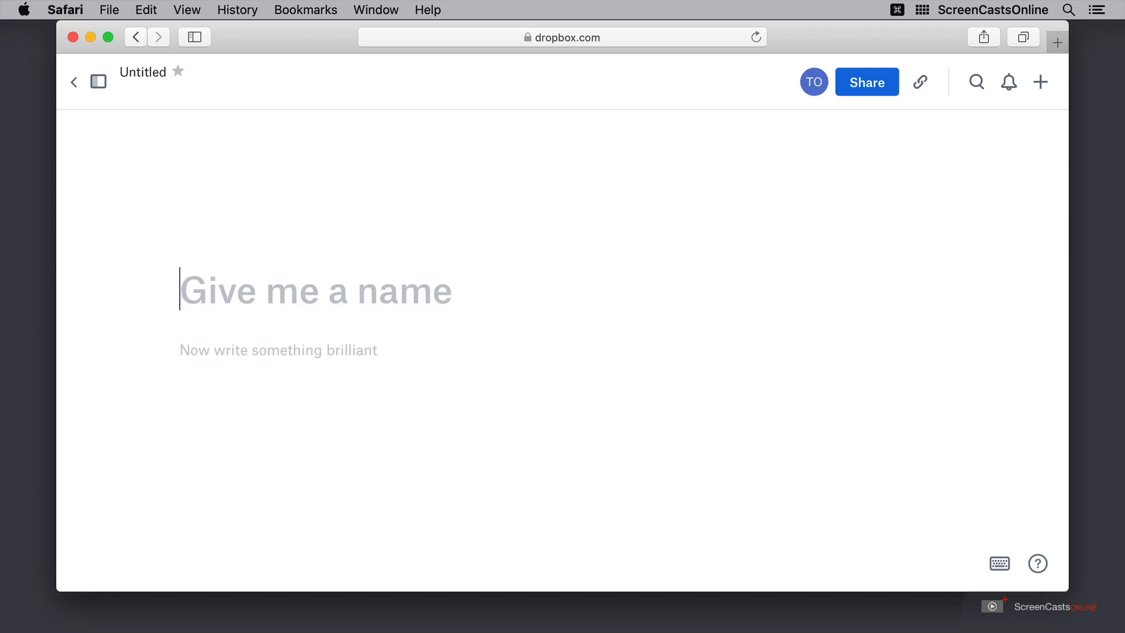
type("ScreenCastsO")
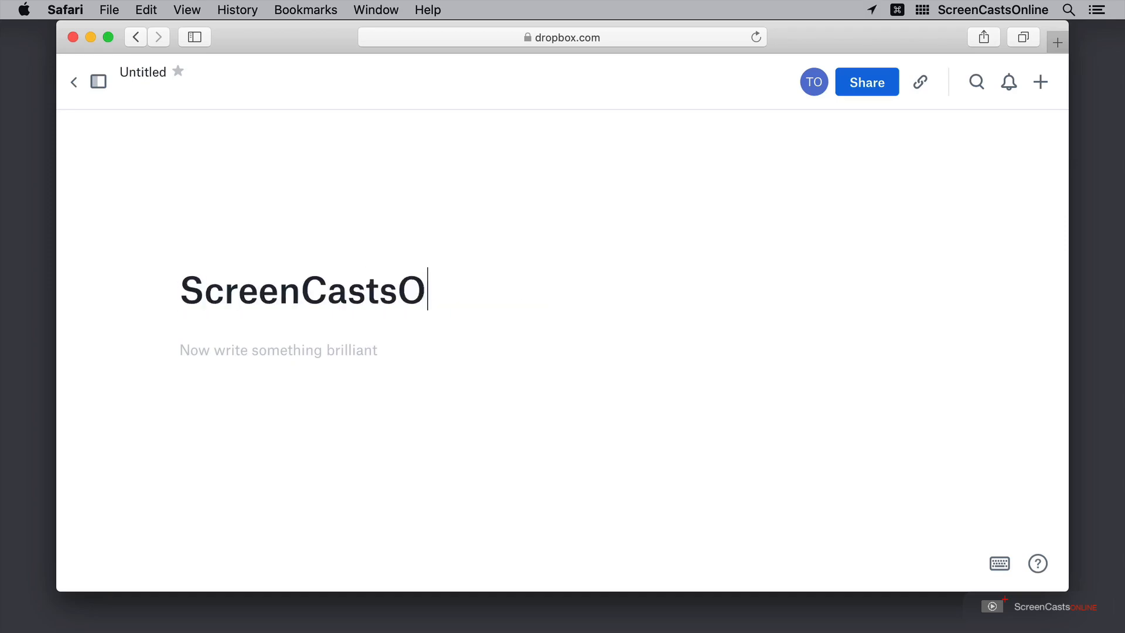
type("nline Tip!")
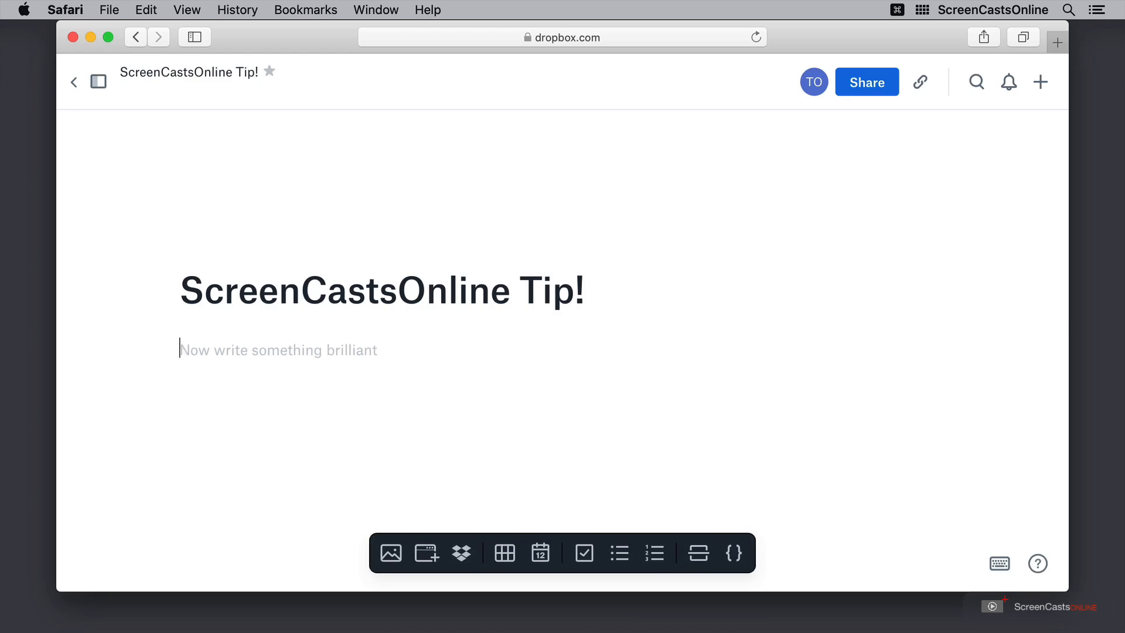
mouse_move(390, 554)
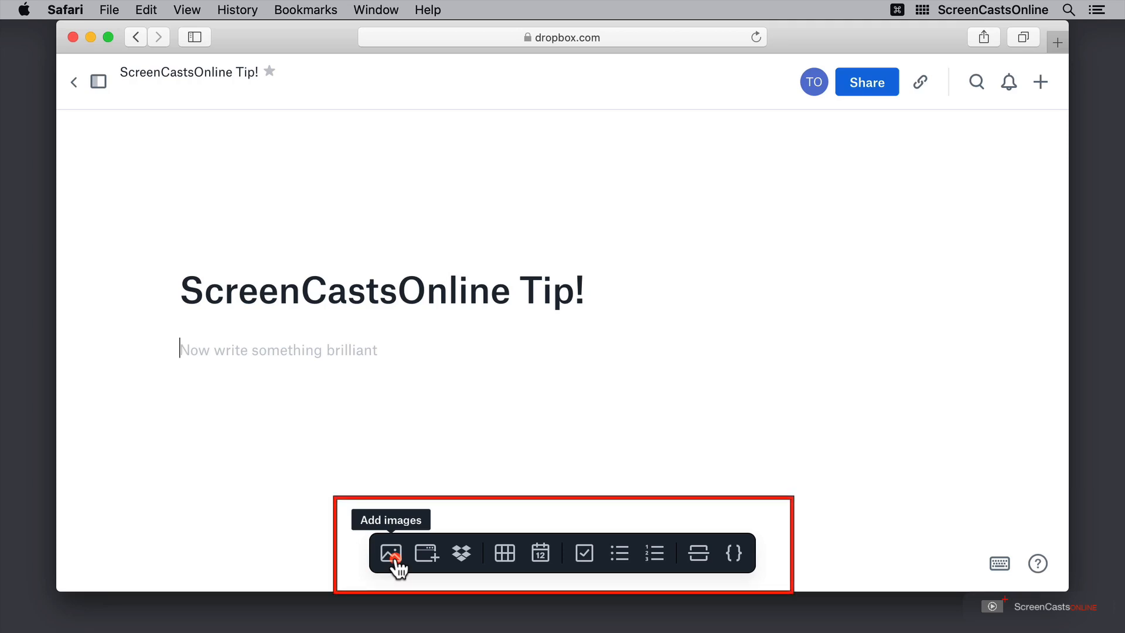
mouse_move(424, 566)
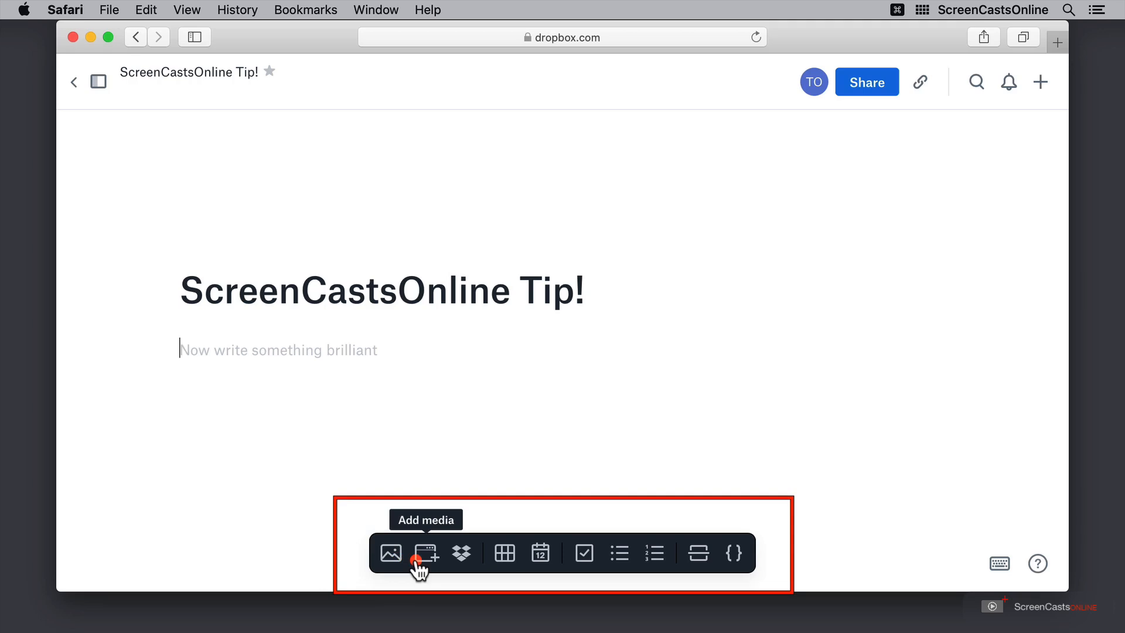
mouse_move(455, 570)
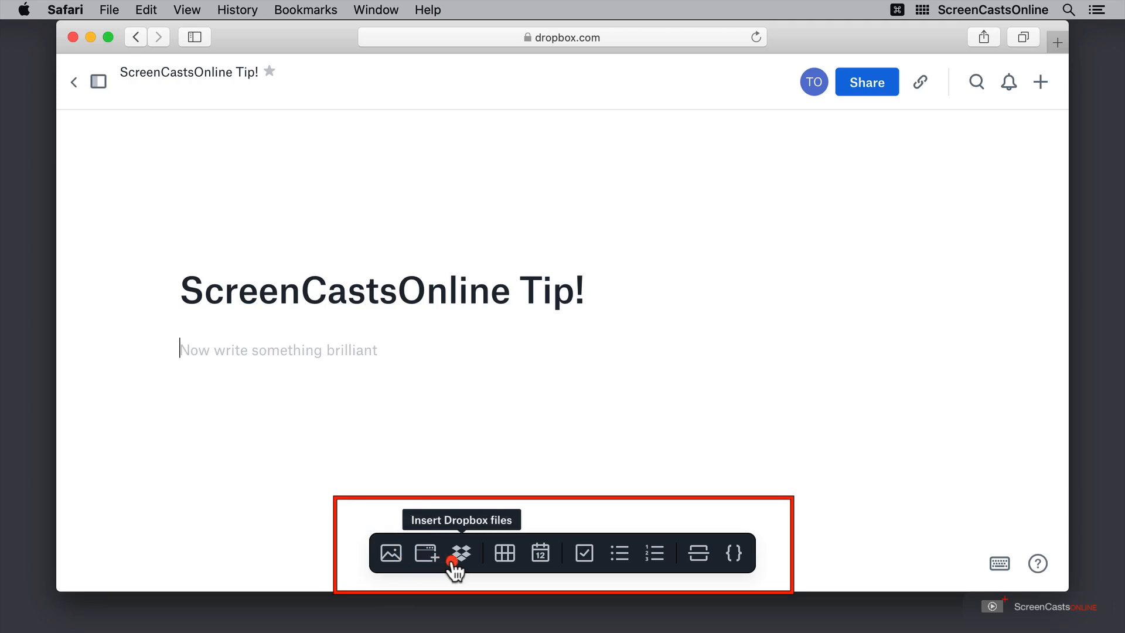
mouse_move(506, 563)
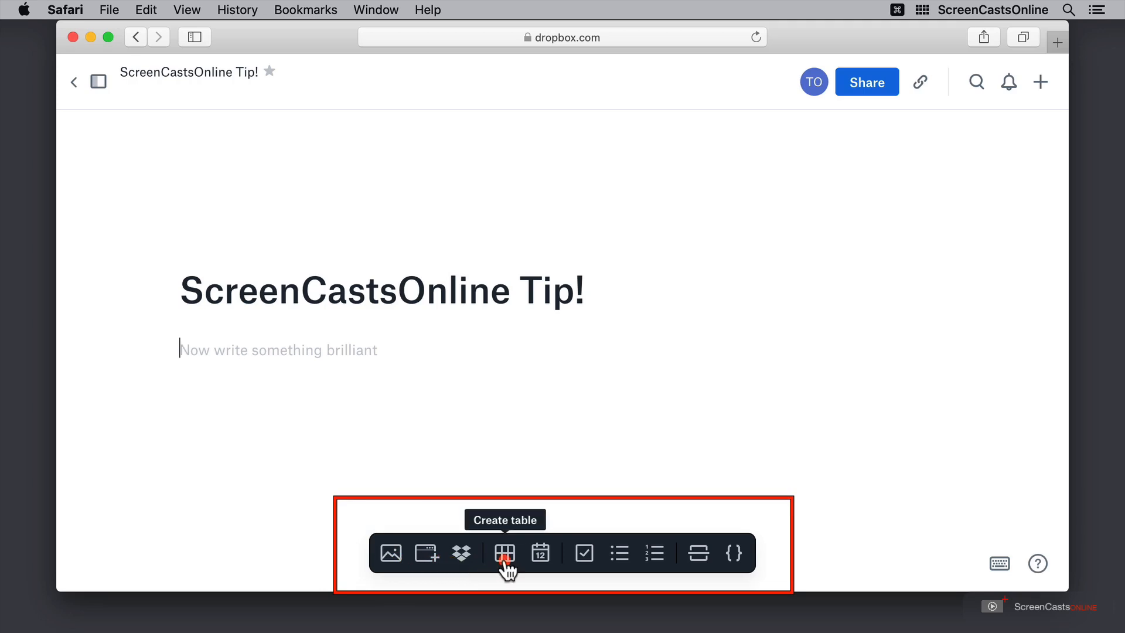
mouse_move(539, 553)
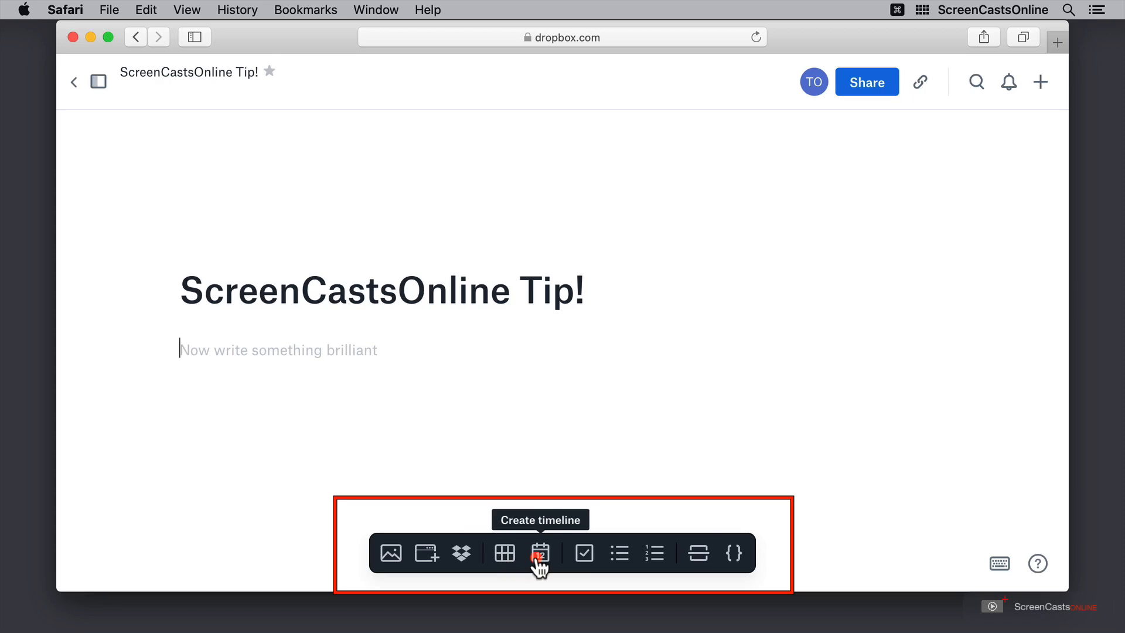
mouse_move(585, 554)
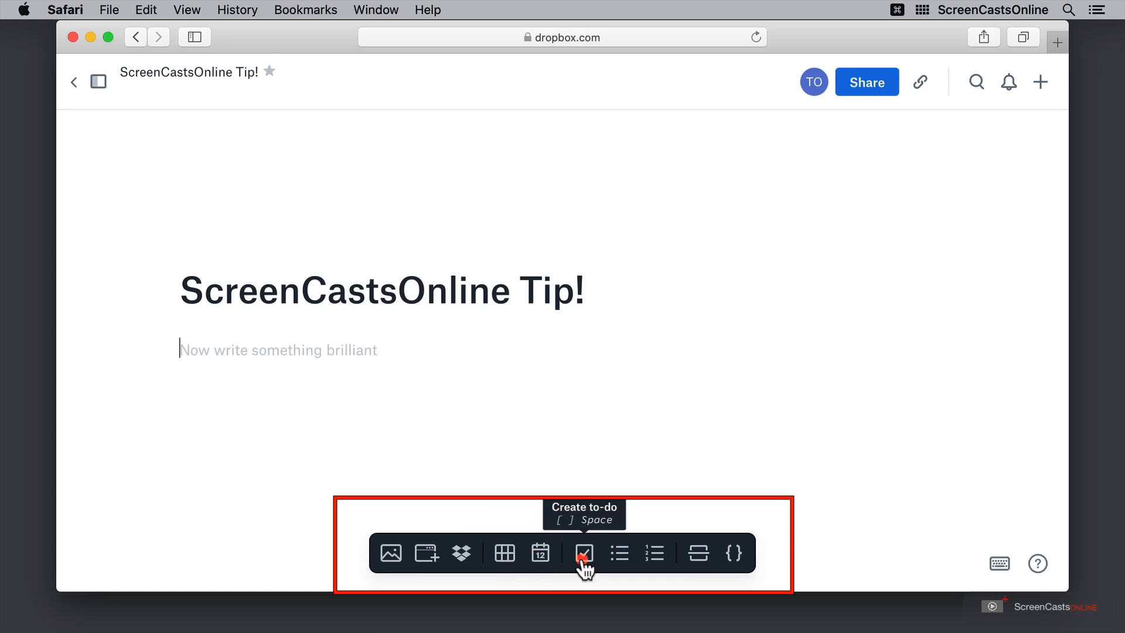
mouse_move(621, 563)
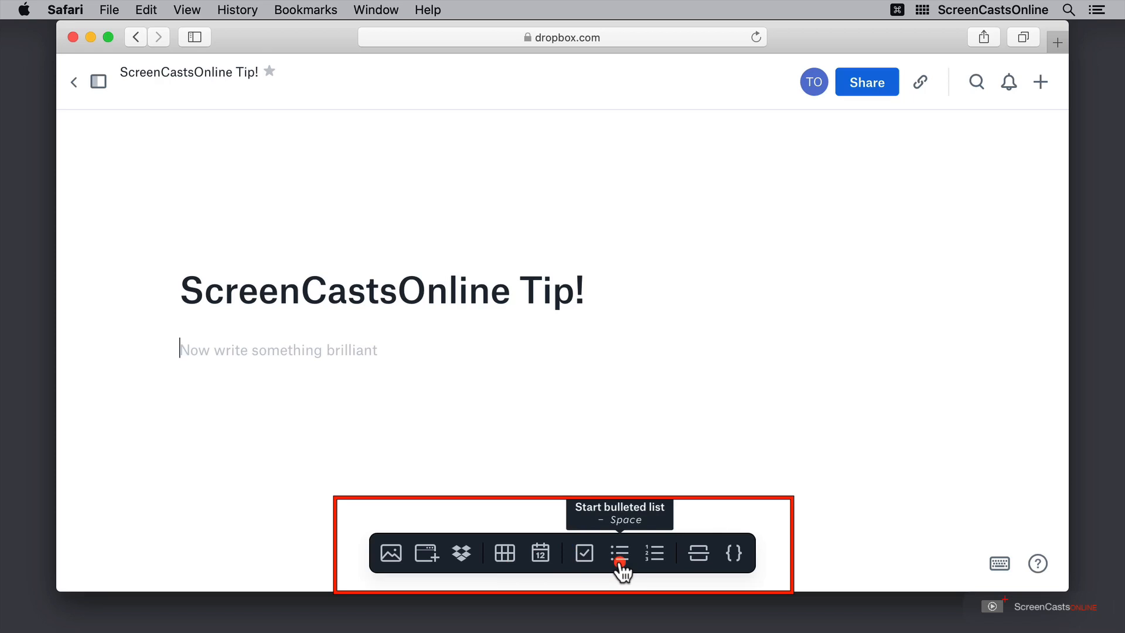
mouse_move(698, 564)
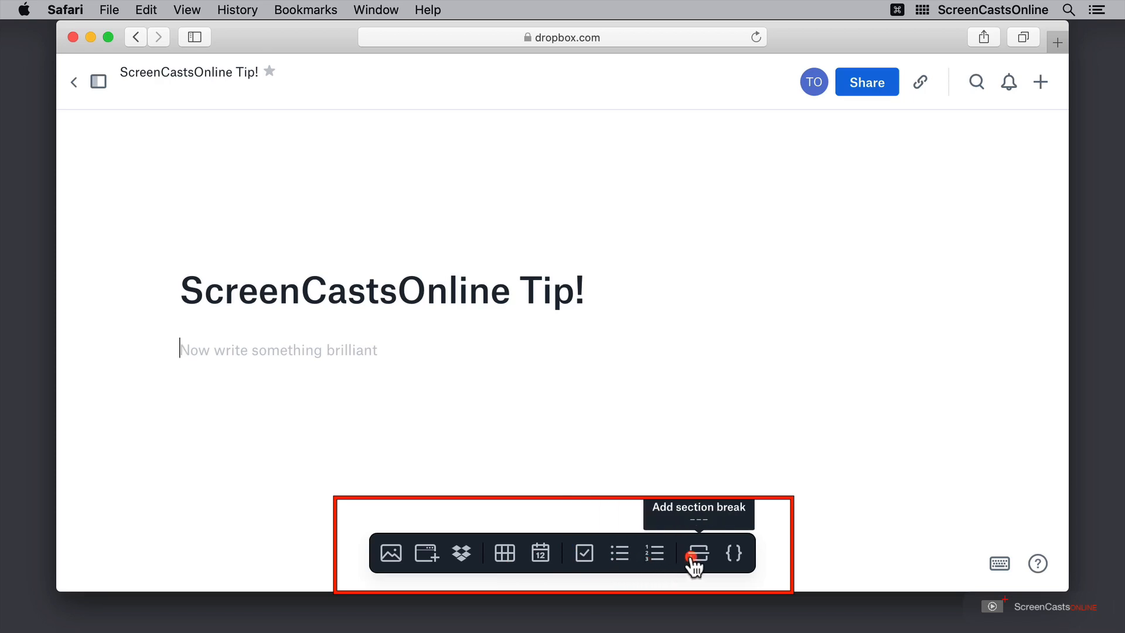
mouse_move(733, 553)
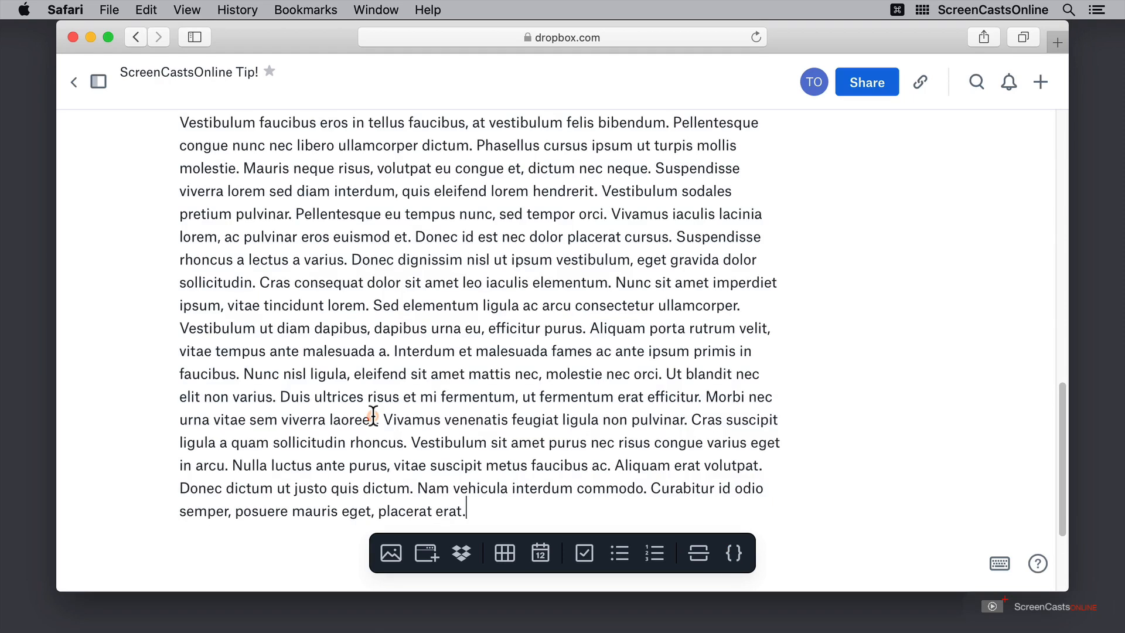
Scroll the pasted lorem ipsum and bold the word 'Suspendisse'.
scroll("down", 3)
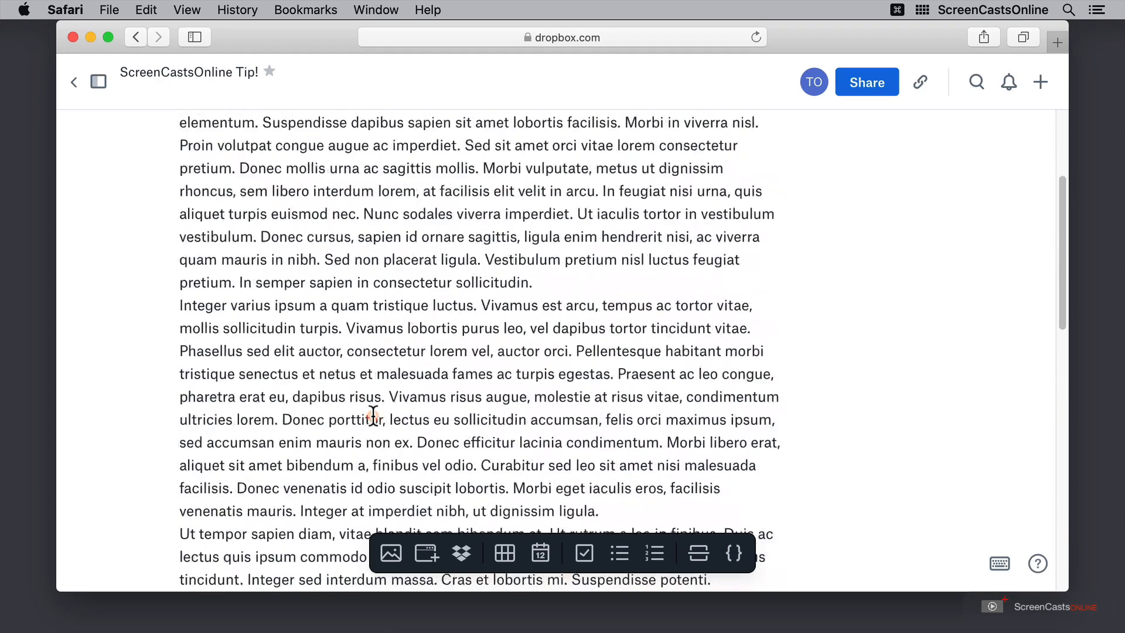
scroll("up", 3)
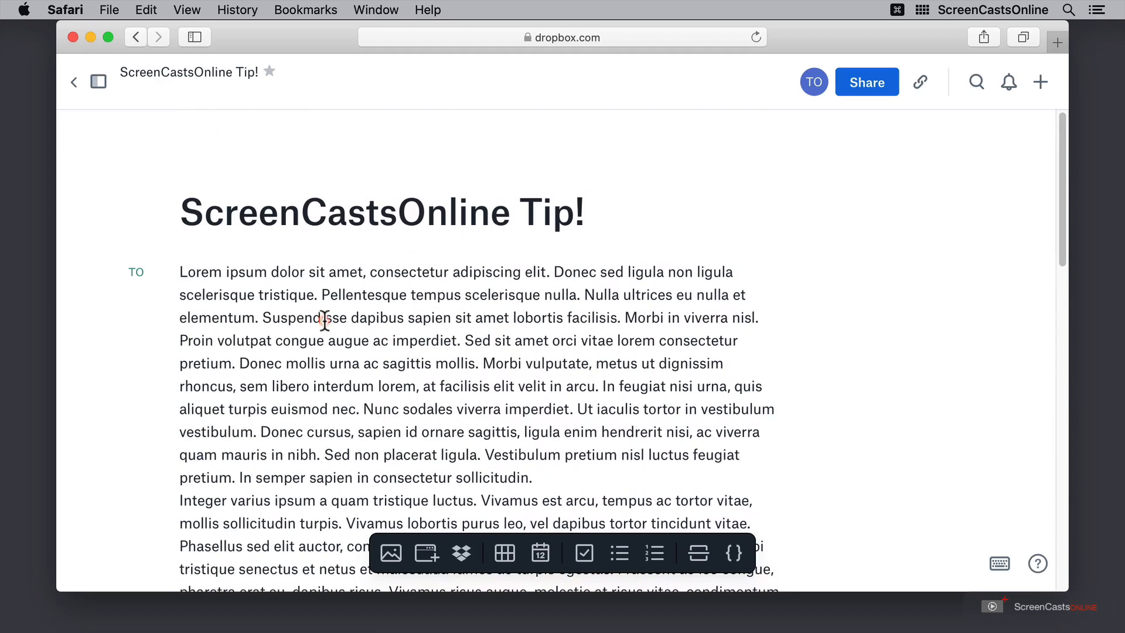
double_click(322, 318)
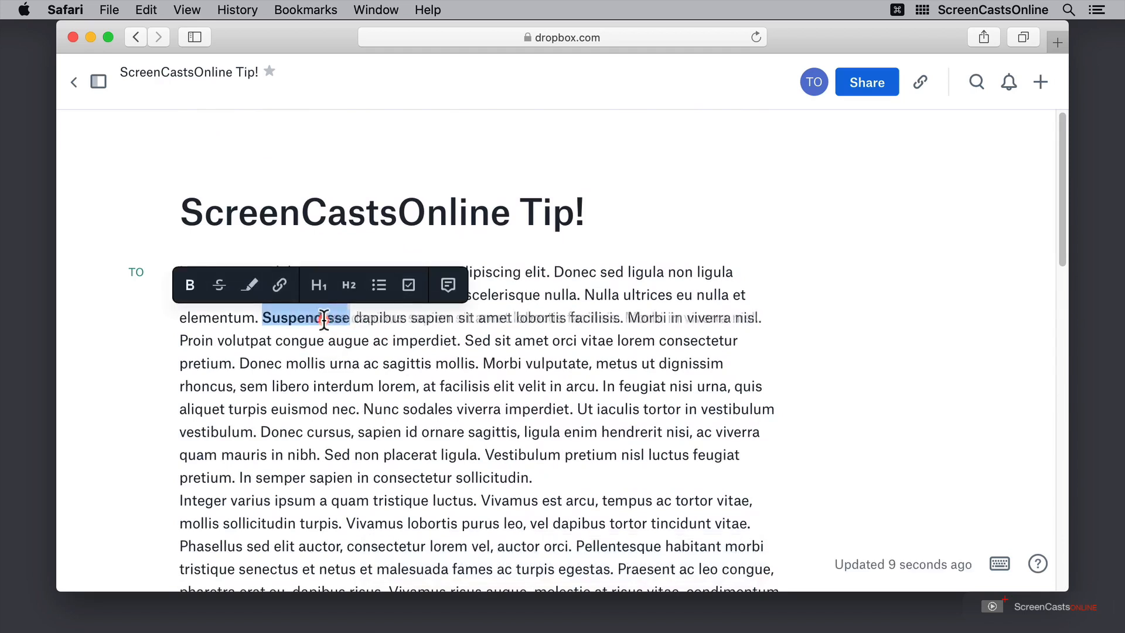
left_click(189, 285)
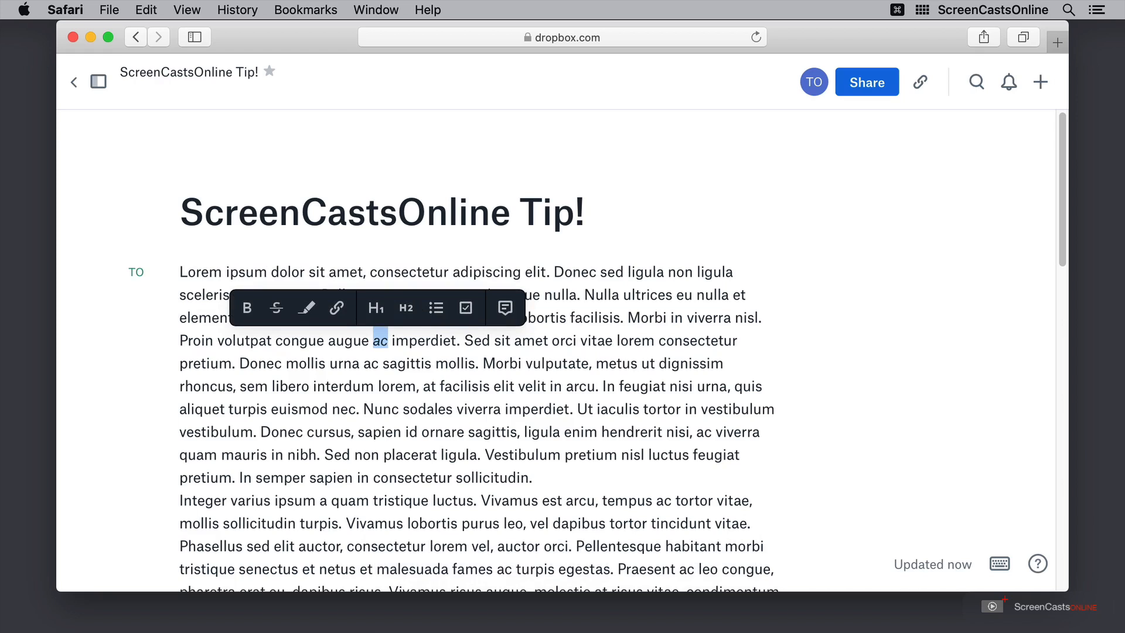
Select 'ac' and open a new comment box for it from the toolbar.
left_click(247, 308)
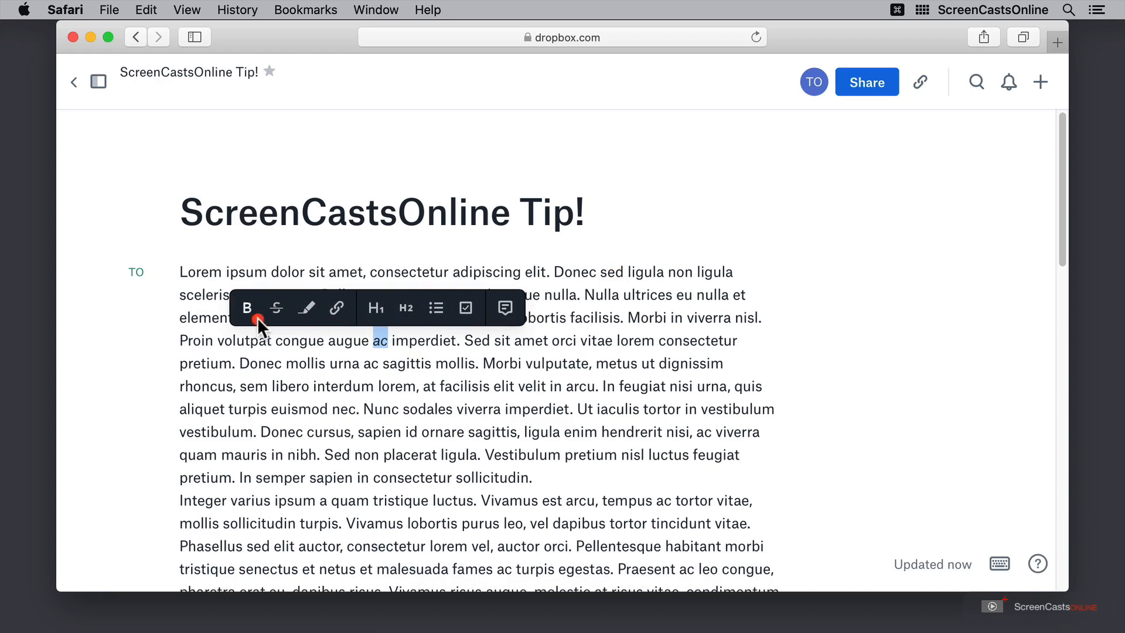
mouse_move(276, 307)
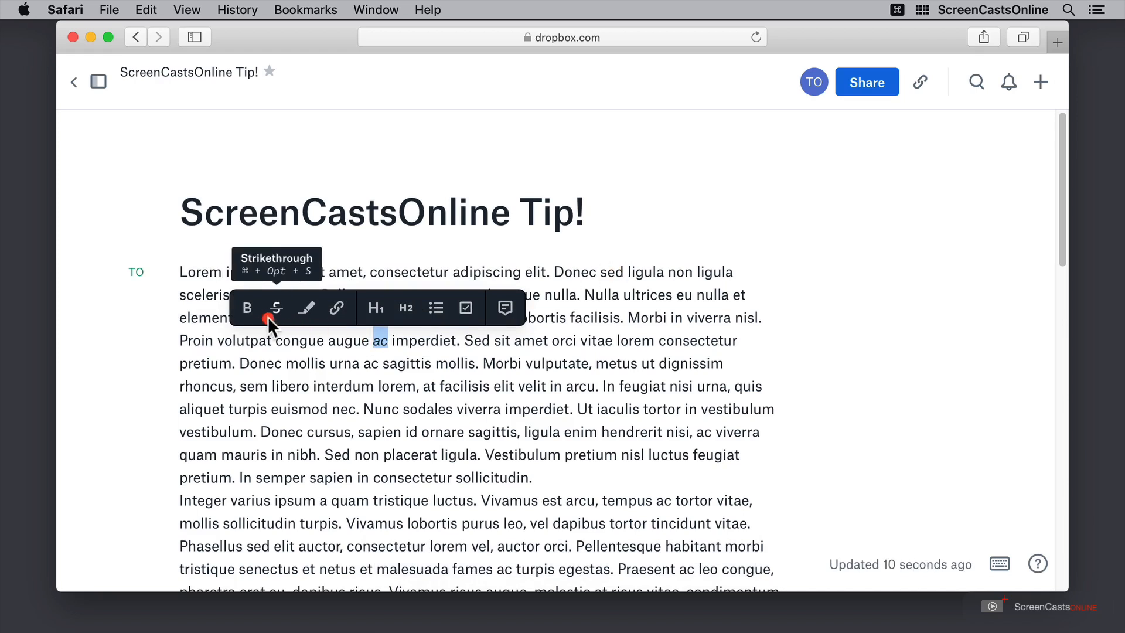
mouse_move(307, 308)
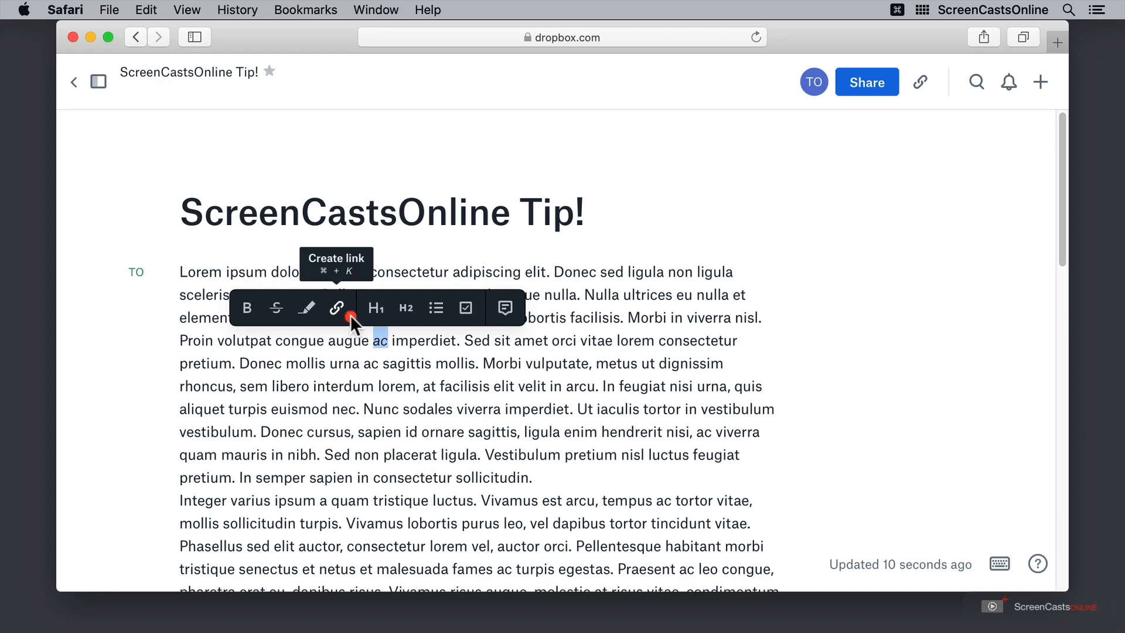
mouse_move(496, 323)
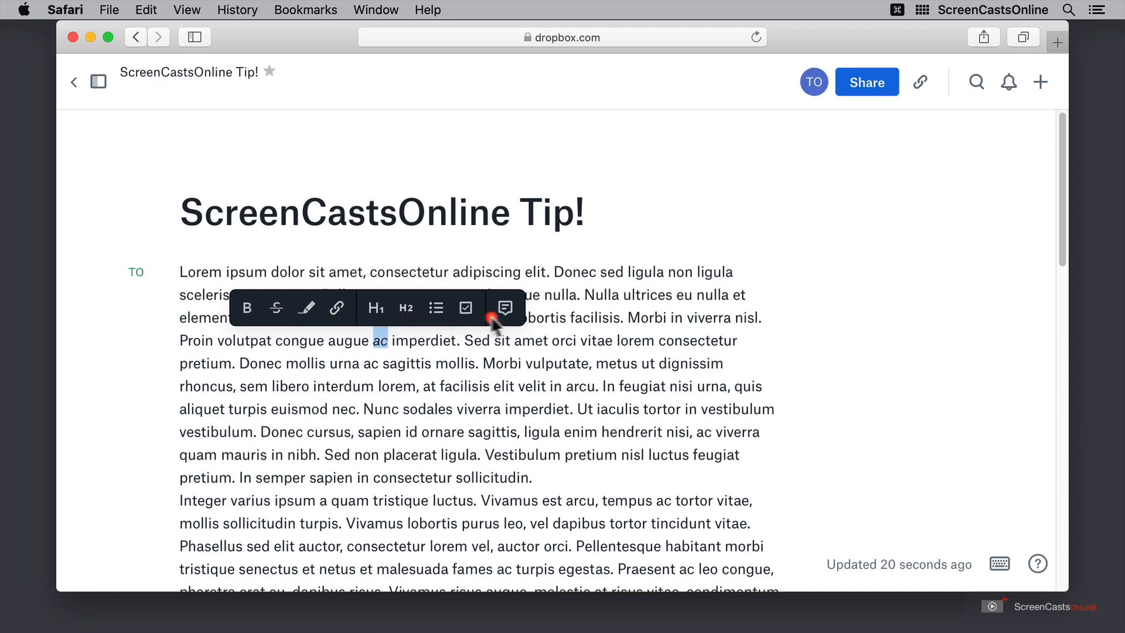
mouse_move(506, 307)
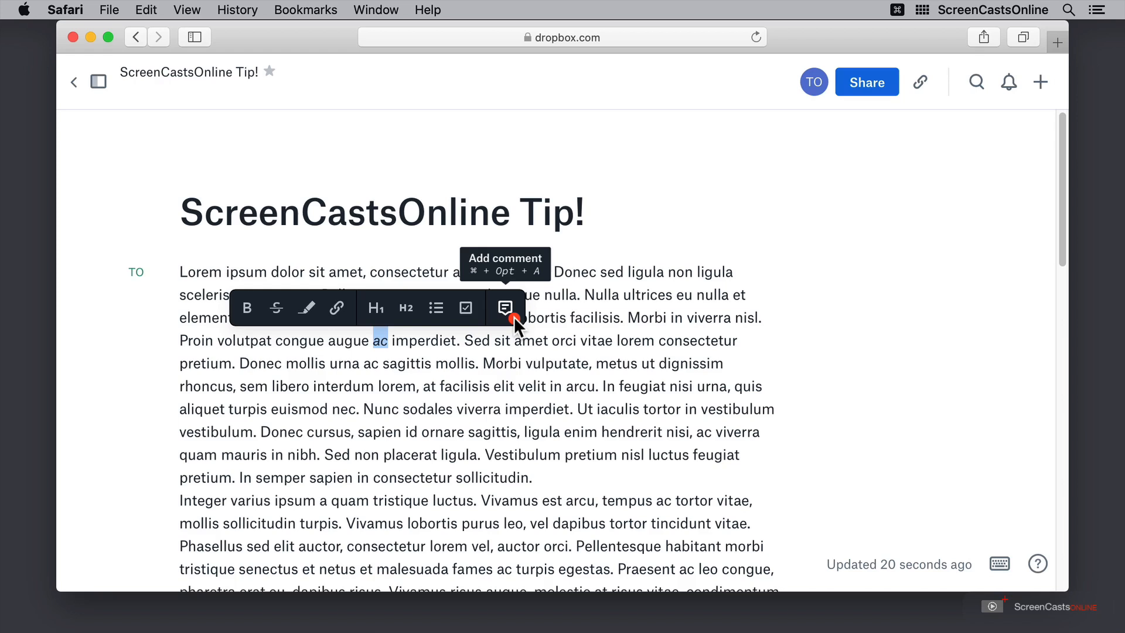
left_click(504, 307)
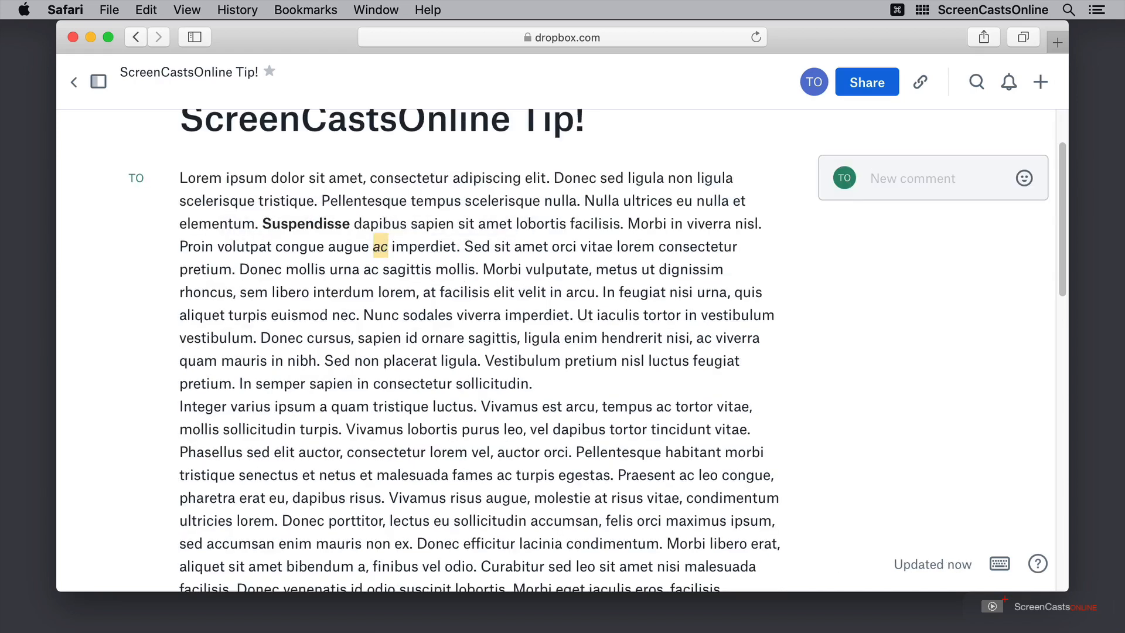